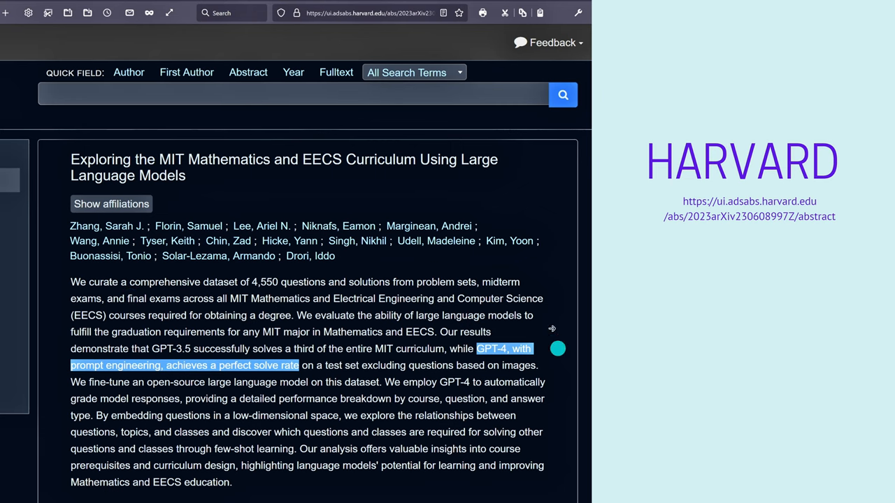
{"action": "mouse_move", "coordinate": [75, 377]}
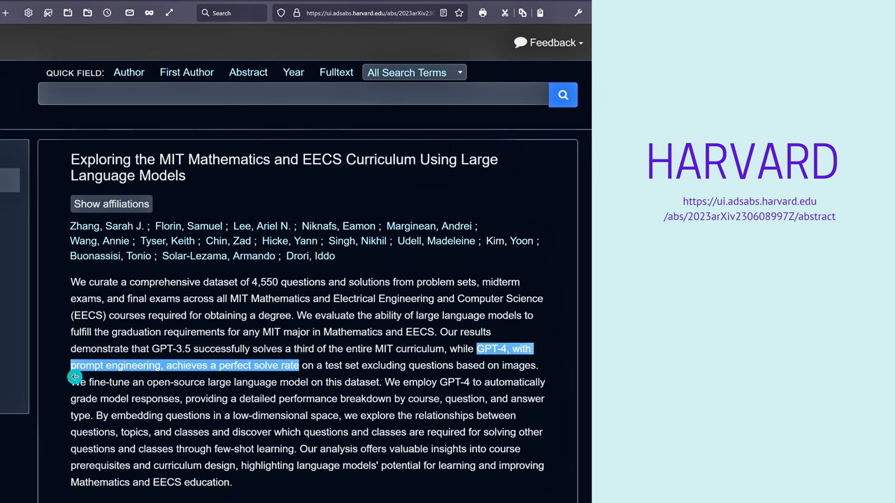
{"action": "mouse_move", "coordinate": [225, 379]}
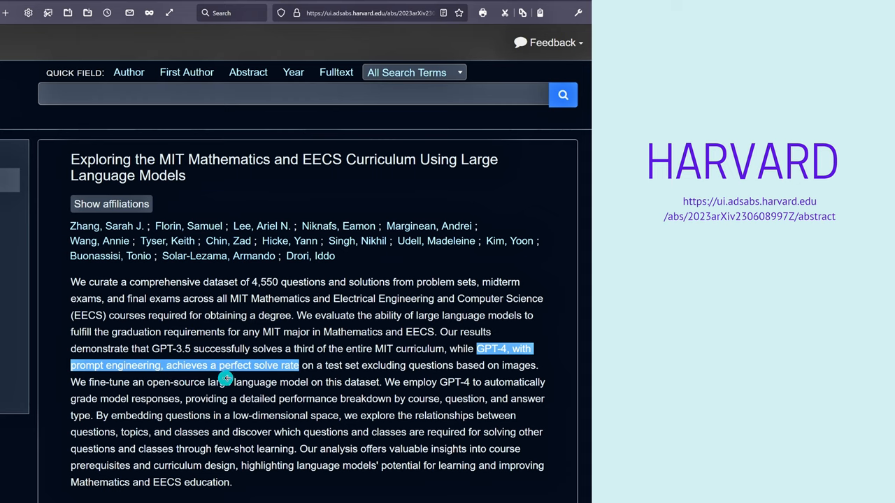
{"action": "mouse_move", "coordinate": [286, 378]}
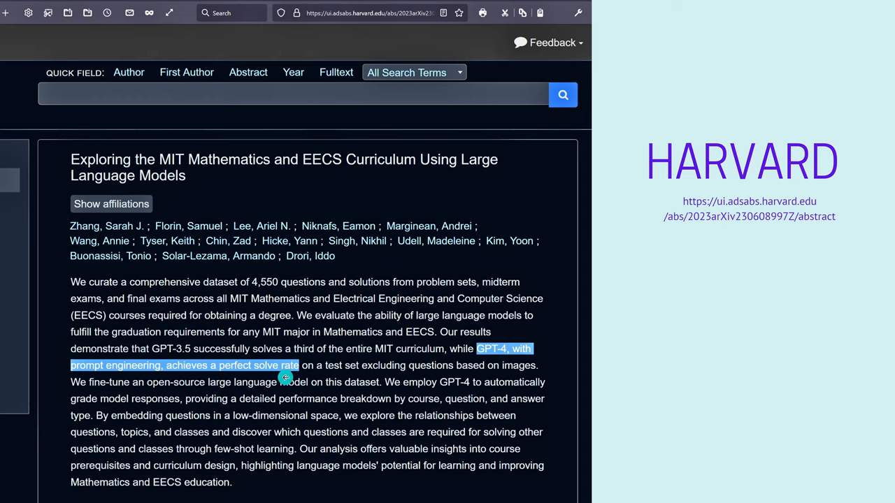
{"action": "mouse_move", "coordinate": [255, 174]}
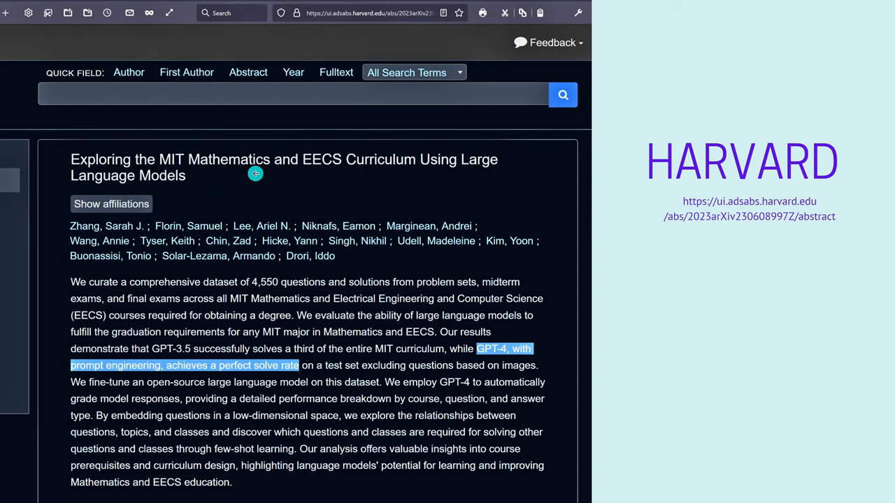
{"action": "mouse_move", "coordinate": [392, 171]}
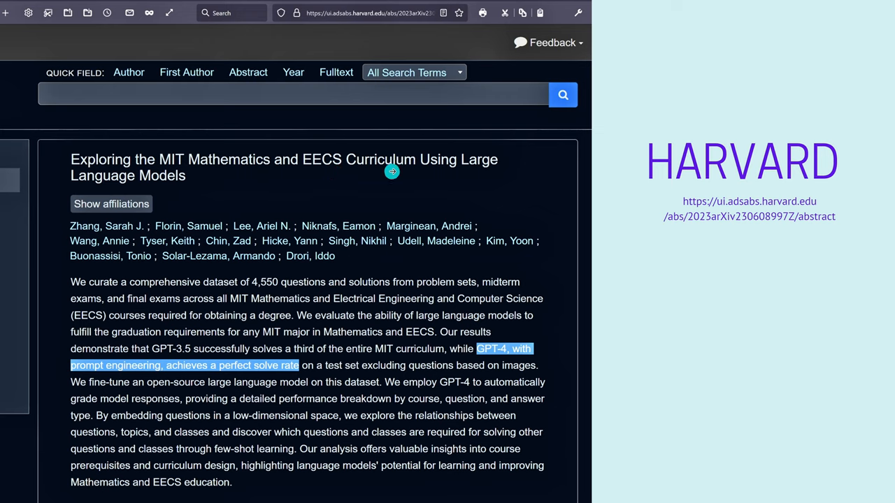
{"action": "mouse_move", "coordinate": [790, 256]}
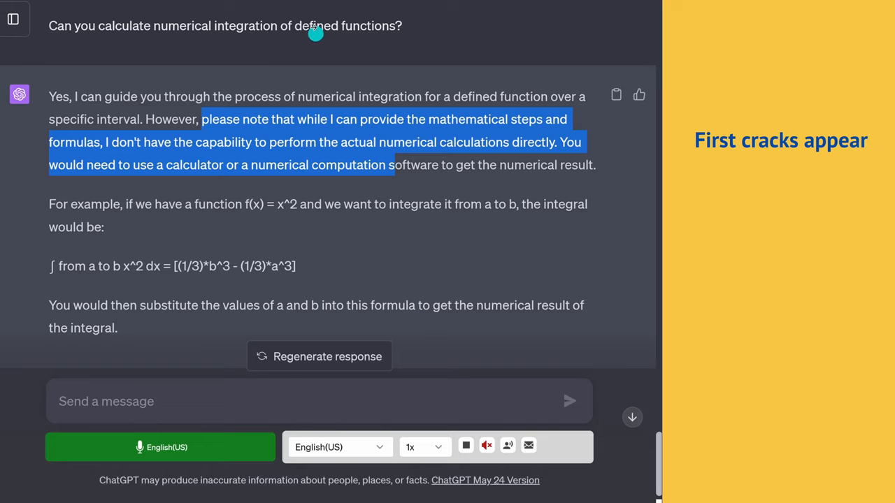
{"action": "mouse_move", "coordinate": [372, 44]}
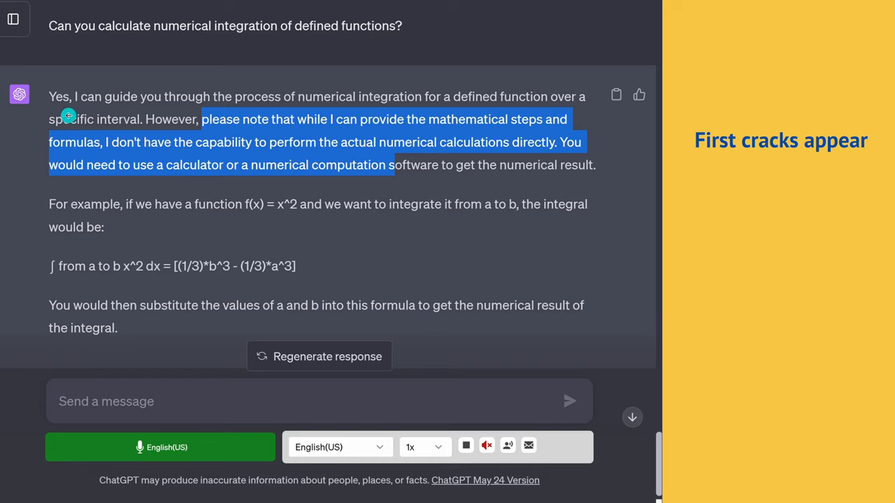
{"action": "mouse_move", "coordinate": [147, 113]}
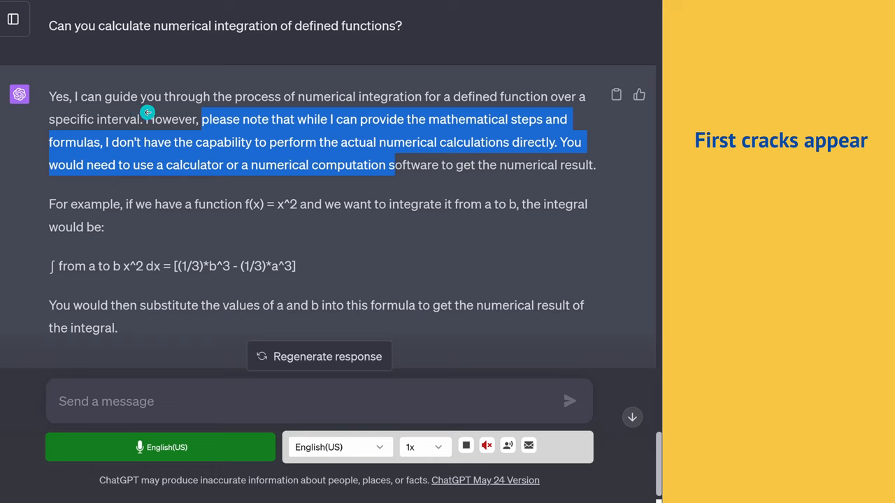
{"action": "mouse_move", "coordinate": [387, 107]}
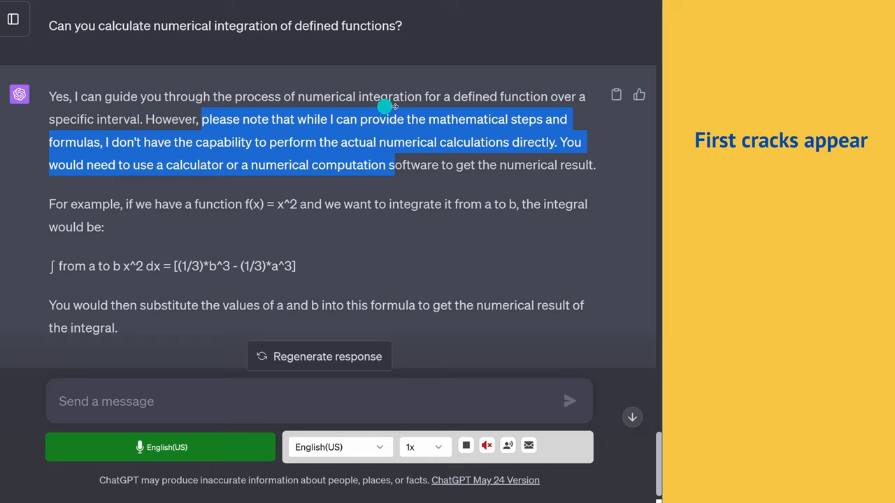
{"action": "mouse_move", "coordinate": [466, 109]}
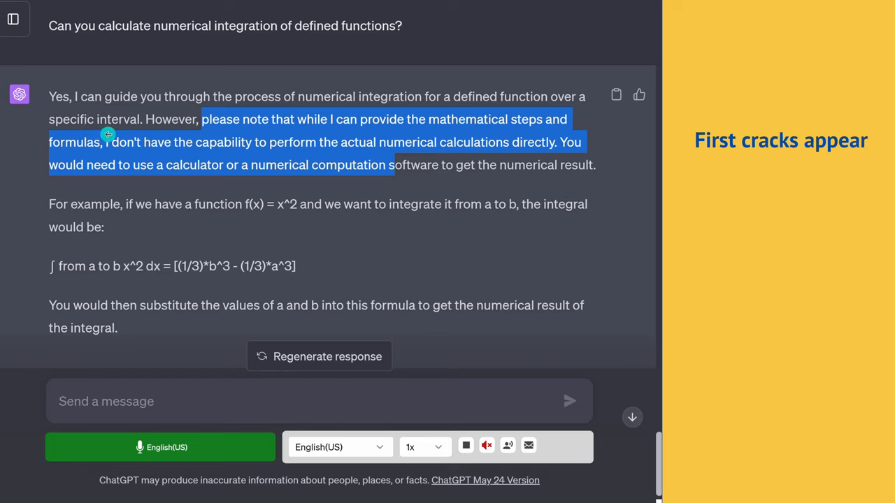
{"action": "mouse_move", "coordinate": [280, 133]}
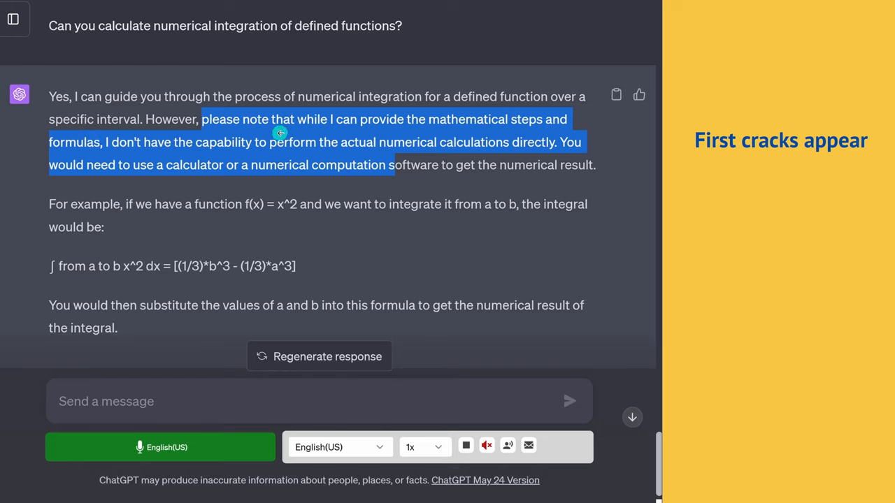
{"action": "mouse_move", "coordinate": [537, 130]}
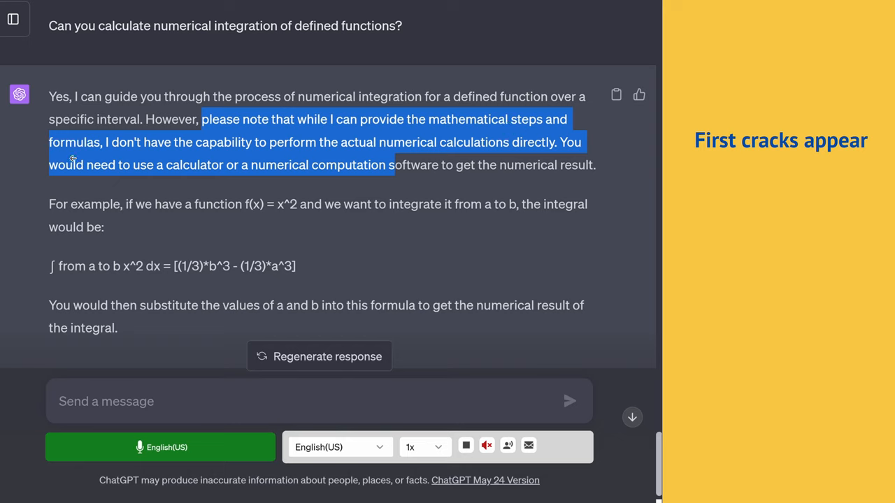
{"action": "mouse_move", "coordinate": [220, 155]}
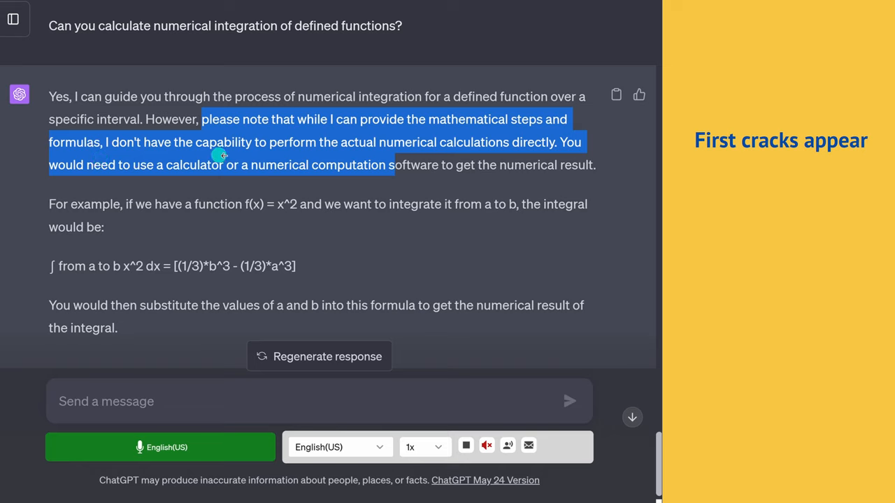
{"action": "mouse_move", "coordinate": [309, 157]}
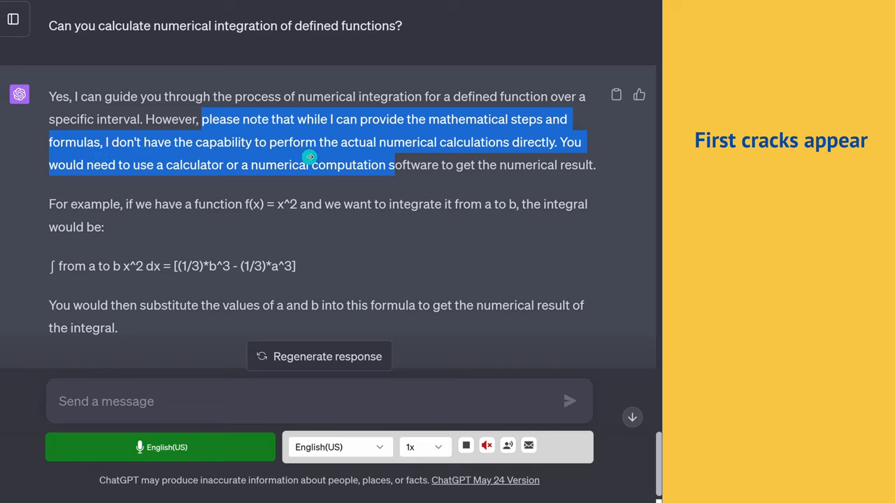
{"action": "mouse_move", "coordinate": [410, 156]}
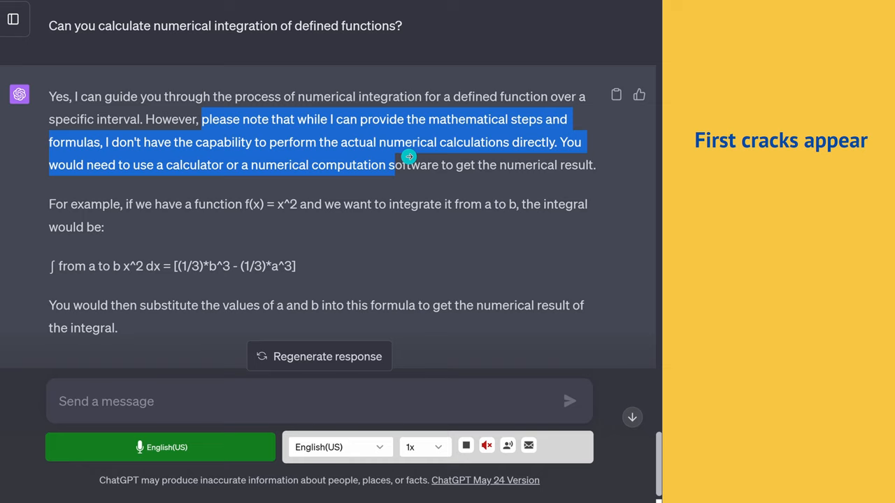
{"action": "mouse_move", "coordinate": [517, 155]}
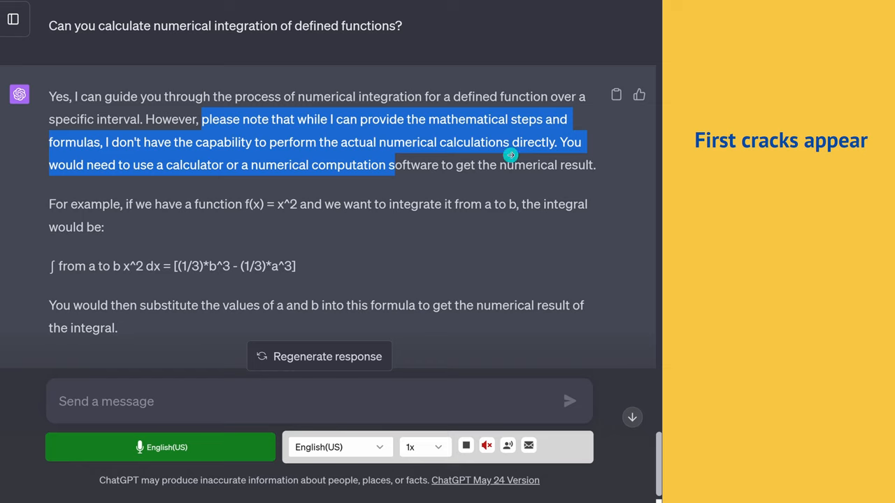
{"action": "mouse_move", "coordinate": [439, 155]}
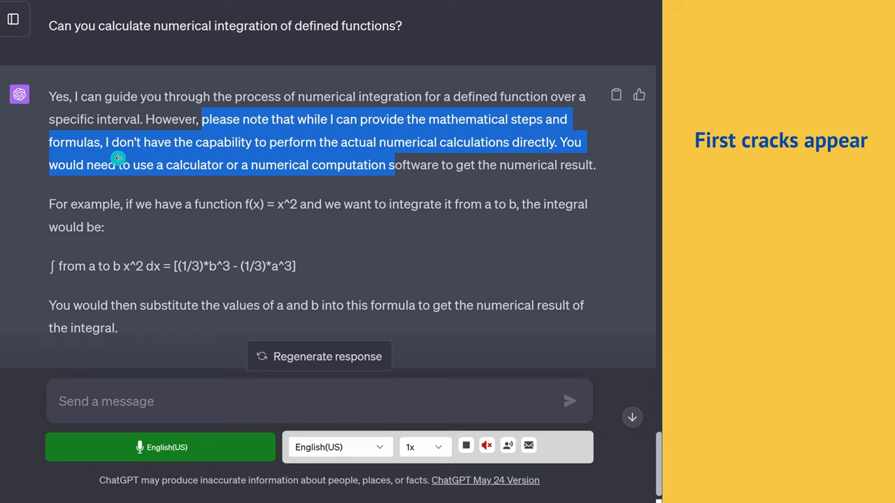
{"action": "mouse_move", "coordinate": [381, 156]}
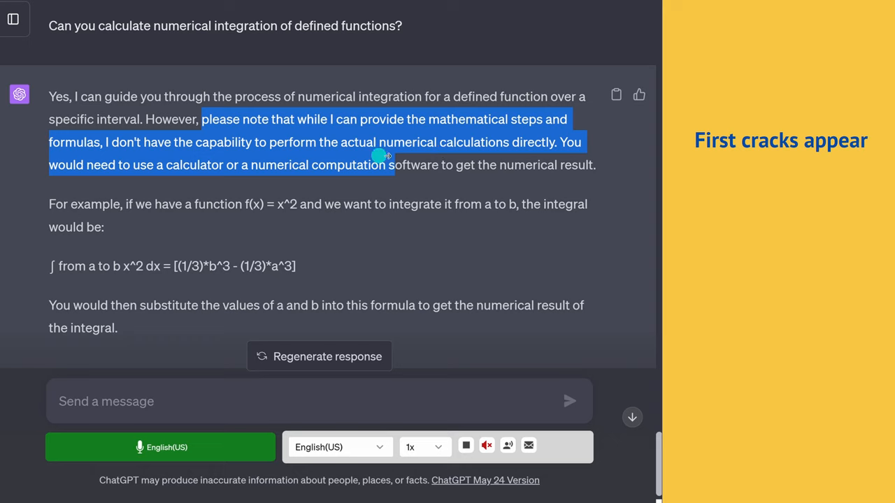
{"action": "mouse_move", "coordinate": [495, 156]}
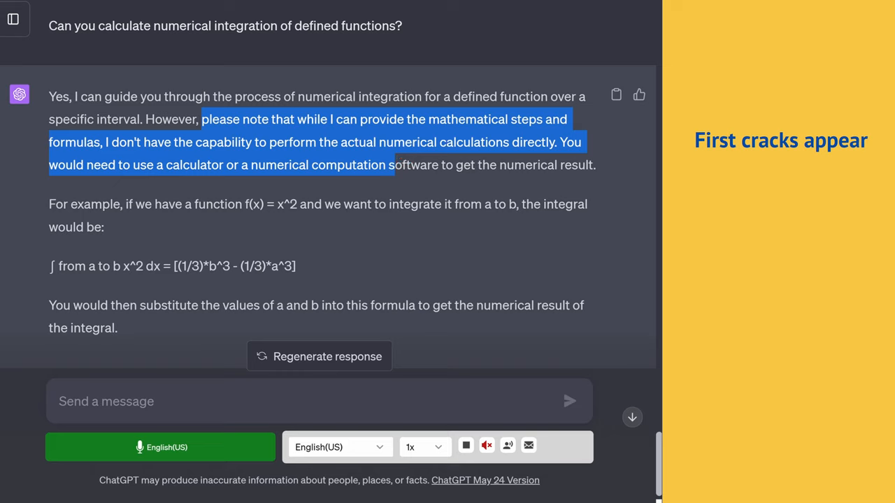
{"action": "mouse_move", "coordinate": [549, 157]}
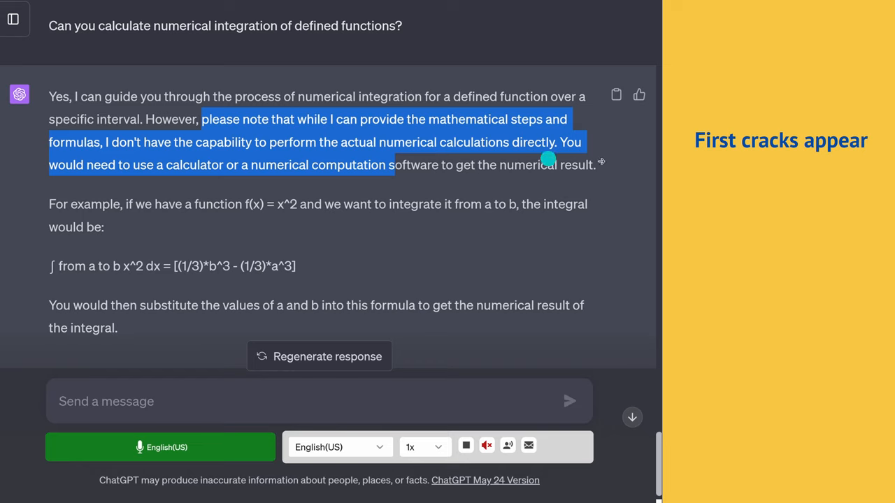
{"action": "mouse_move", "coordinate": [850, 163]}
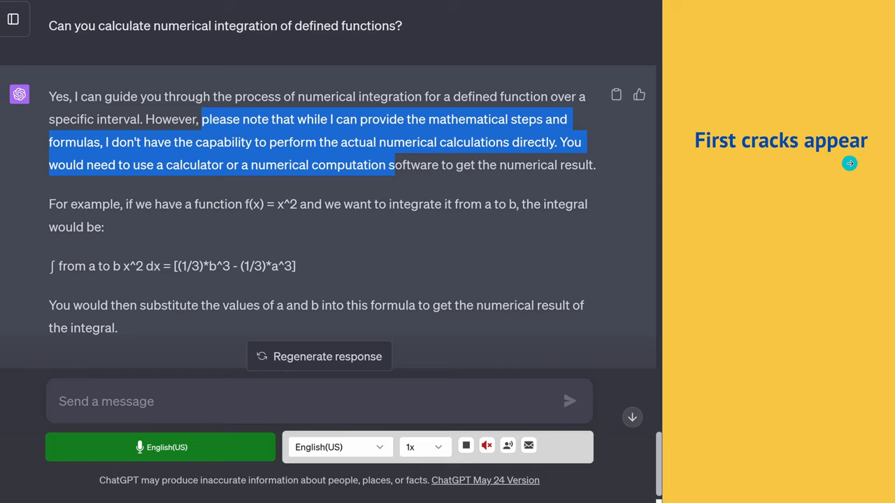
{"action": "mouse_move", "coordinate": [728, 211]}
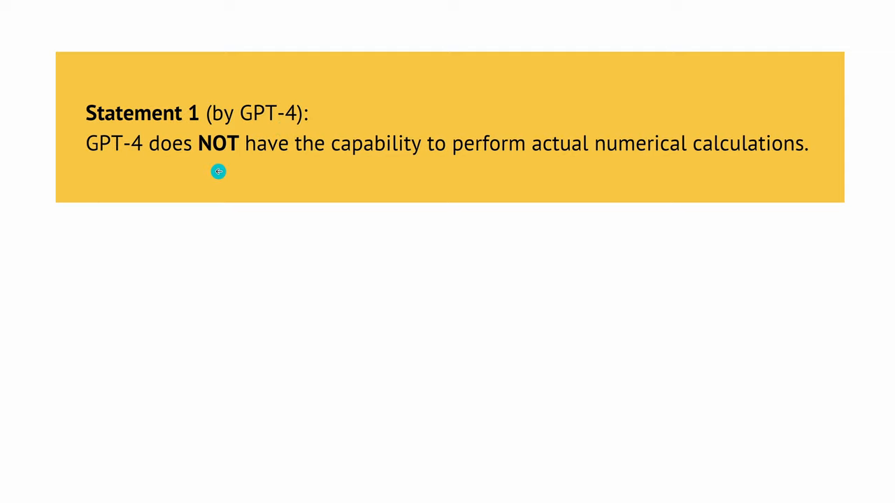
{"action": "mouse_move", "coordinate": [734, 180]}
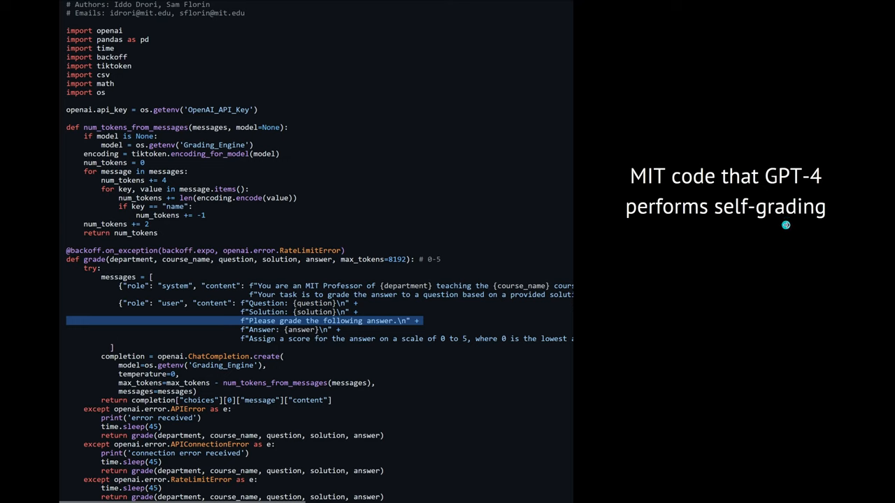
{"action": "mouse_move", "coordinate": [365, 226]}
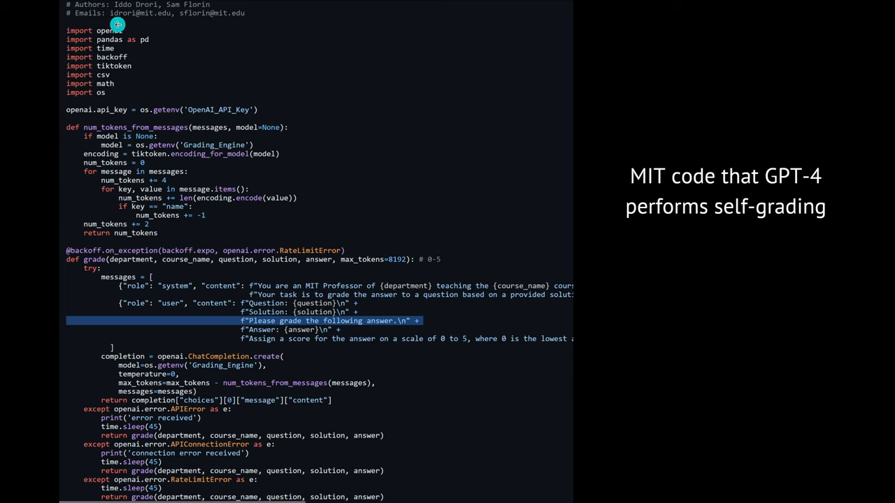
{"action": "mouse_move", "coordinate": [152, 28]}
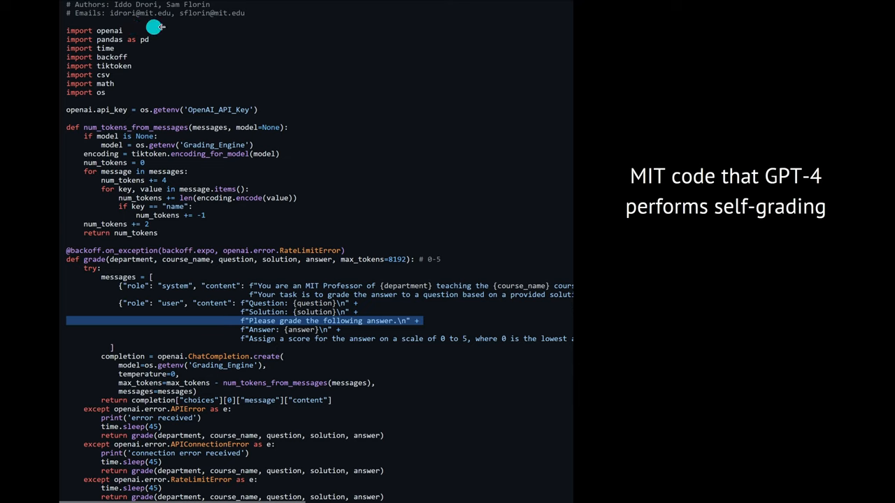
{"action": "mouse_move", "coordinate": [216, 130]}
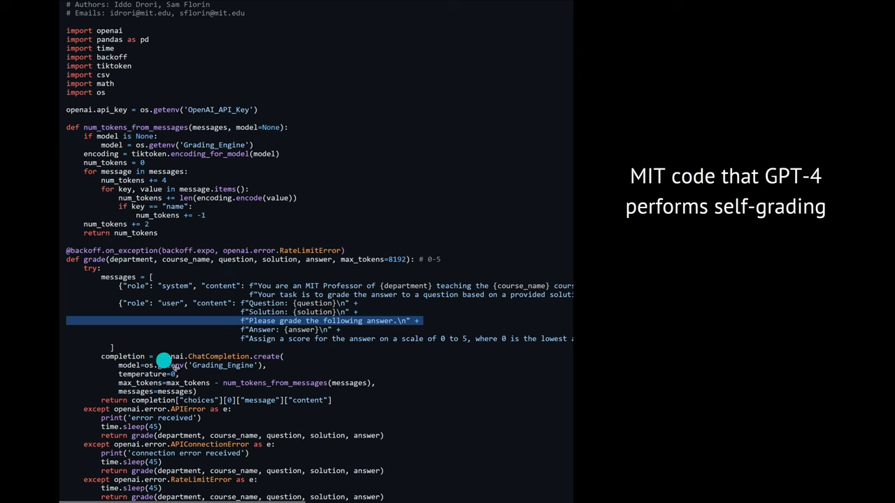
{"action": "mouse_move", "coordinate": [302, 368]}
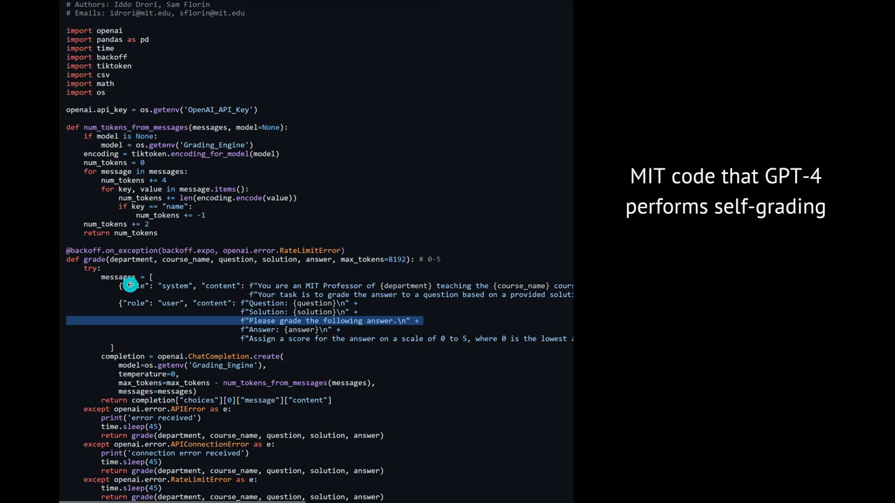
{"action": "mouse_move", "coordinate": [178, 299]}
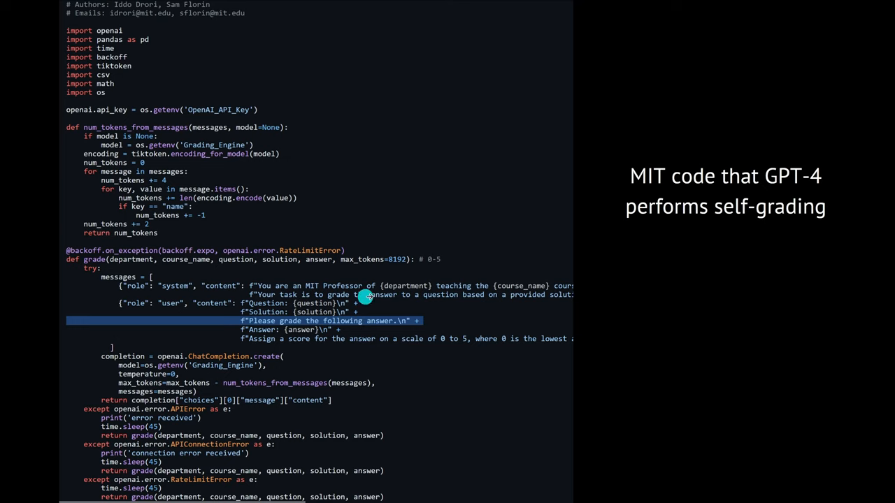
{"action": "mouse_move", "coordinate": [400, 293]}
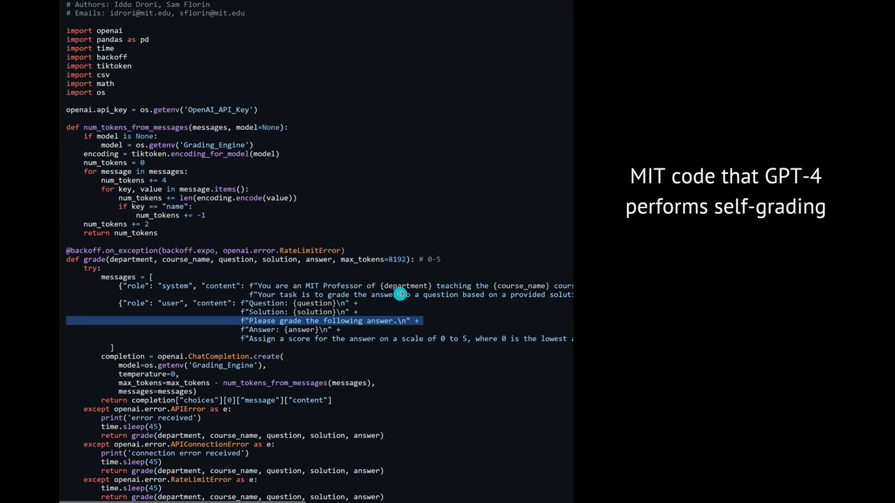
{"action": "mouse_move", "coordinate": [526, 296]}
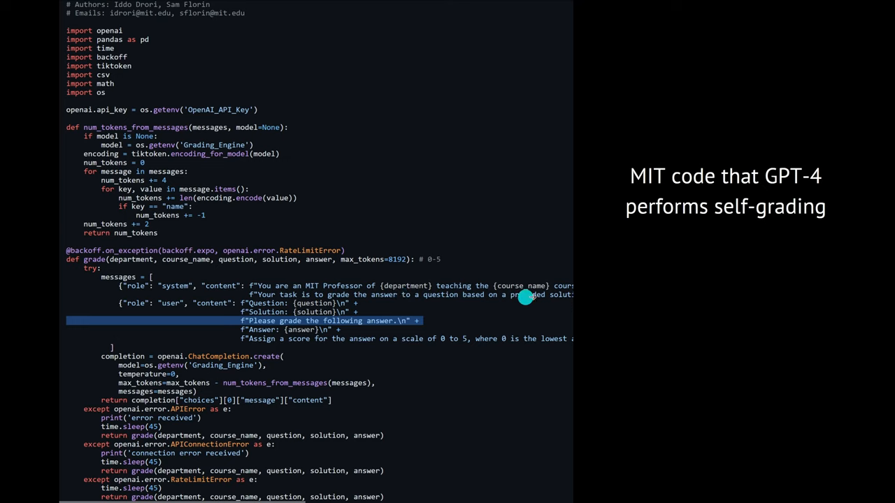
{"action": "mouse_move", "coordinate": [532, 296]}
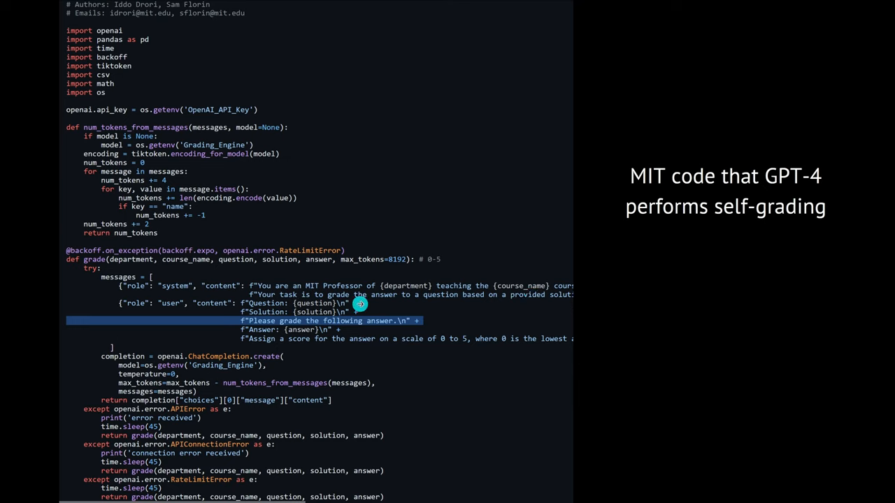
{"action": "mouse_move", "coordinate": [440, 304]}
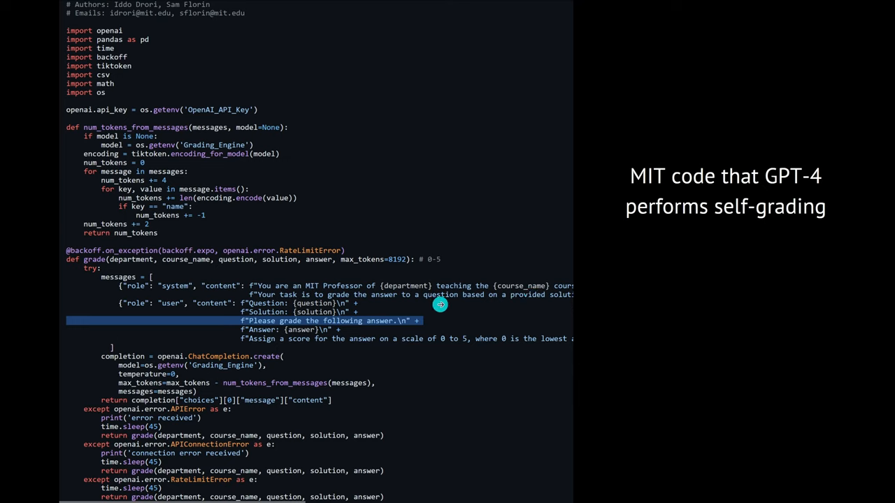
{"action": "mouse_move", "coordinate": [550, 306]}
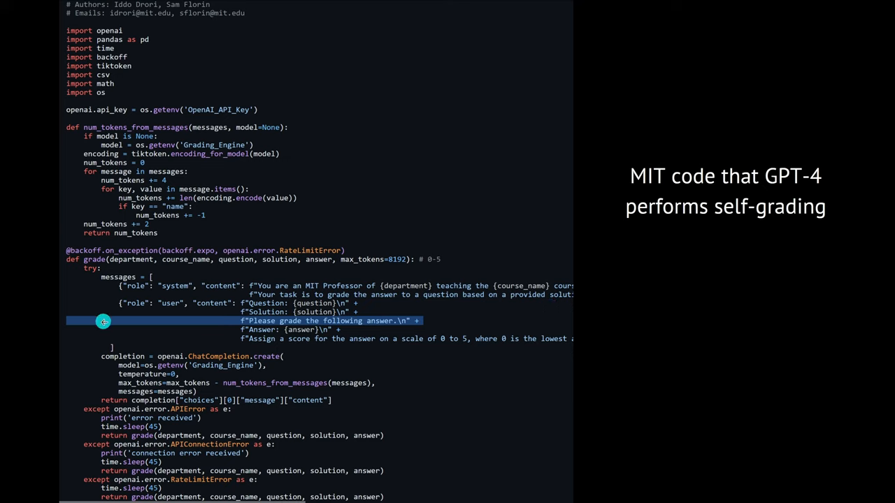
{"action": "mouse_move", "coordinate": [276, 320]}
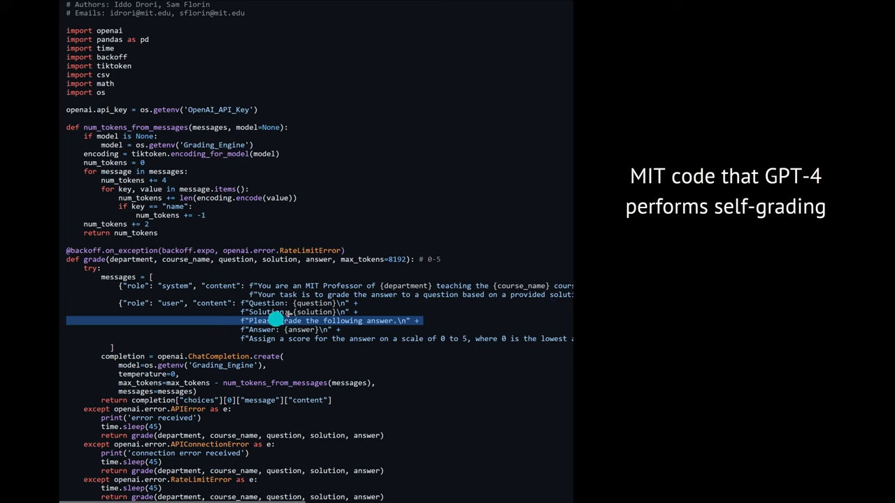
{"action": "mouse_move", "coordinate": [378, 307]}
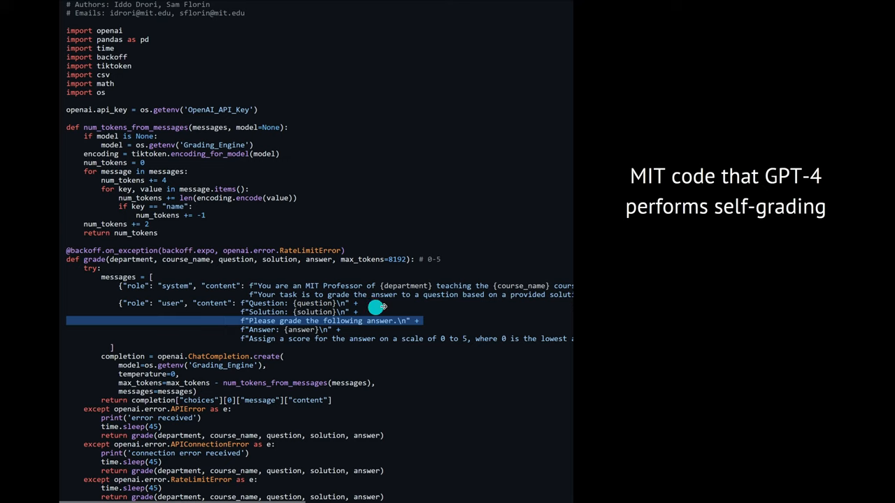
{"action": "mouse_move", "coordinate": [264, 302]}
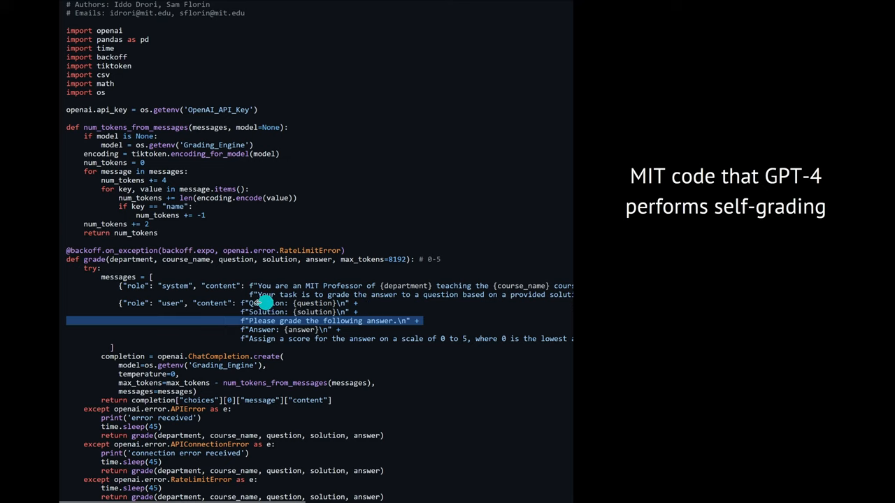
{"action": "mouse_move", "coordinate": [347, 309]}
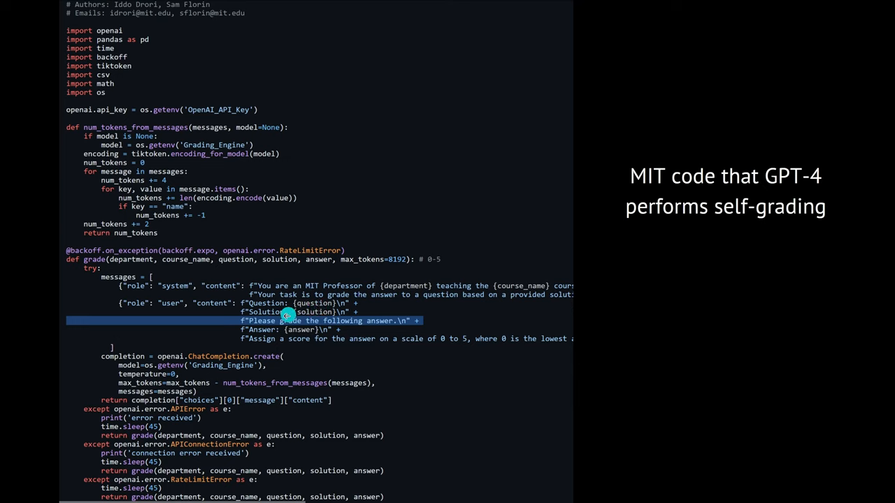
{"action": "mouse_move", "coordinate": [304, 322]}
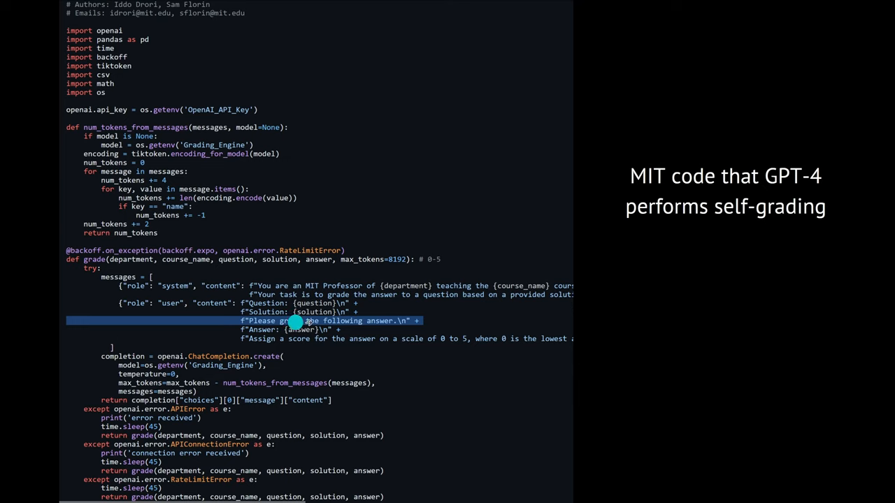
{"action": "mouse_move", "coordinate": [361, 329]}
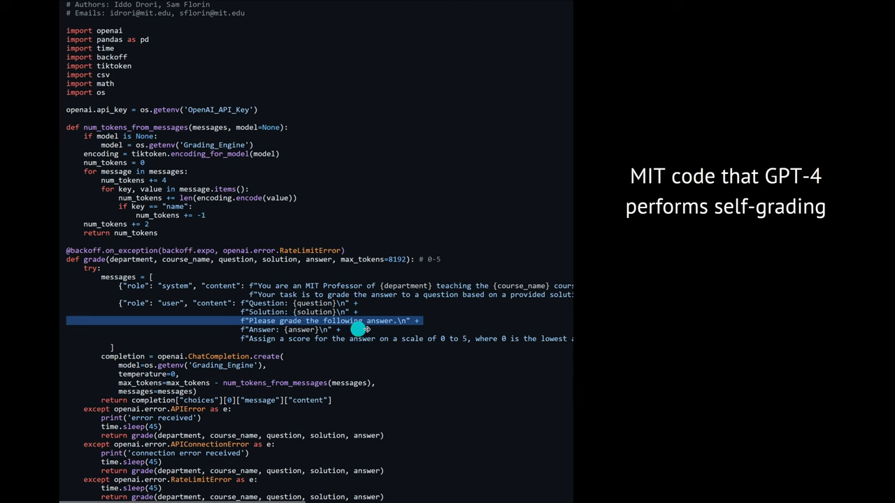
{"action": "mouse_move", "coordinate": [434, 321]}
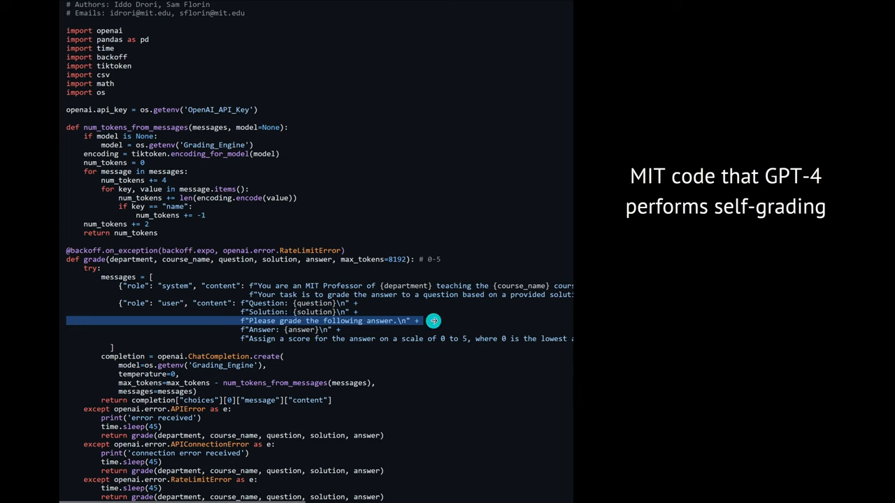
{"action": "mouse_move", "coordinate": [308, 341]}
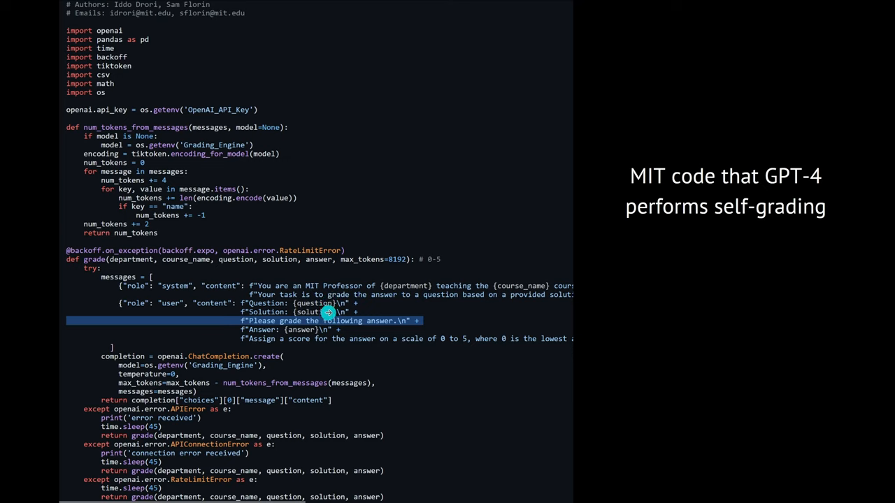
{"action": "mouse_move", "coordinate": [257, 334]}
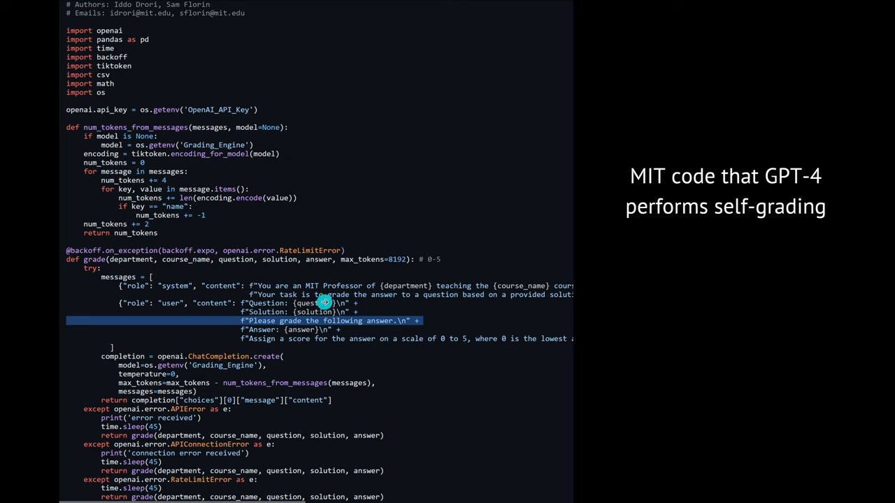
{"action": "mouse_move", "coordinate": [270, 331]}
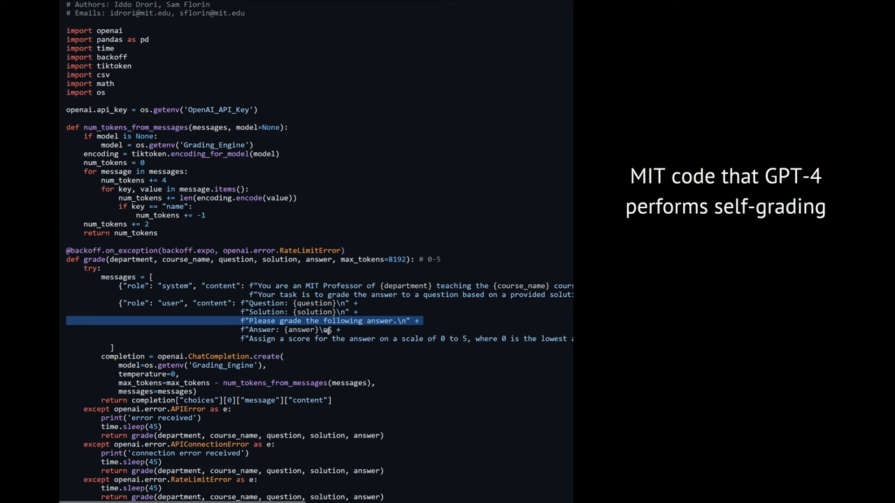
{"action": "mouse_move", "coordinate": [371, 312]}
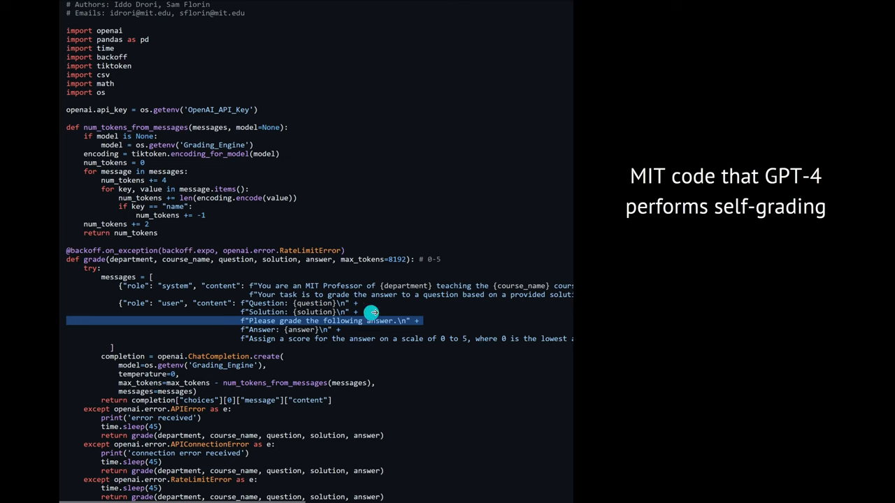
{"action": "mouse_move", "coordinate": [312, 312]}
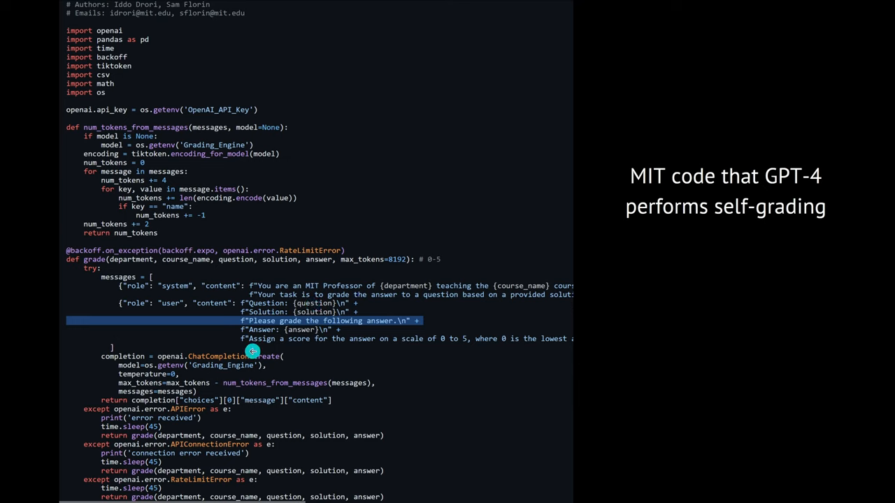
{"action": "mouse_move", "coordinate": [300, 340]}
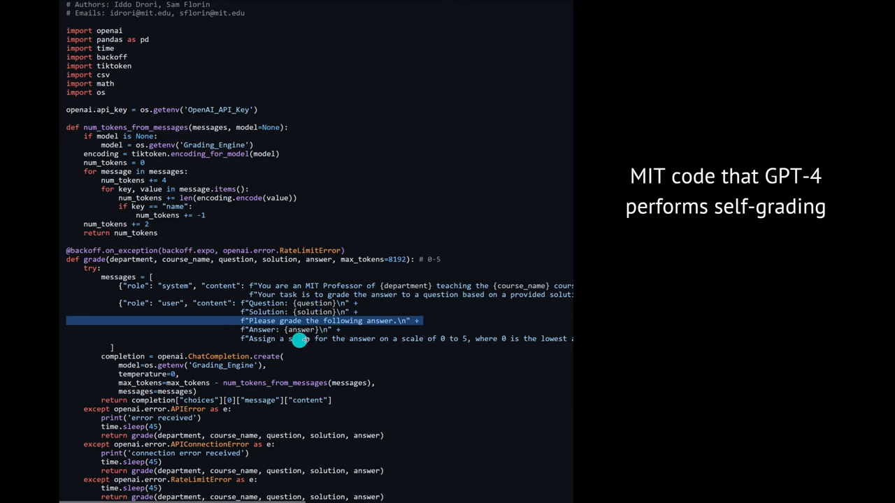
{"action": "mouse_move", "coordinate": [357, 346]}
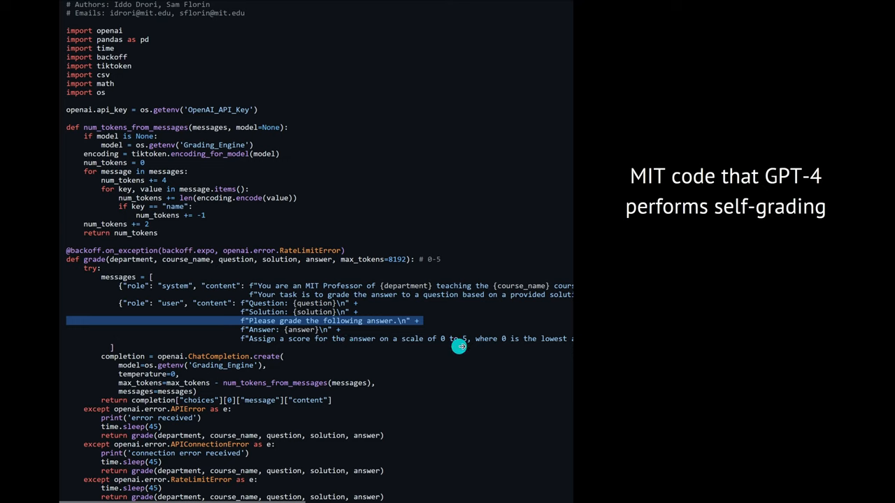
{"action": "mouse_move", "coordinate": [540, 356]}
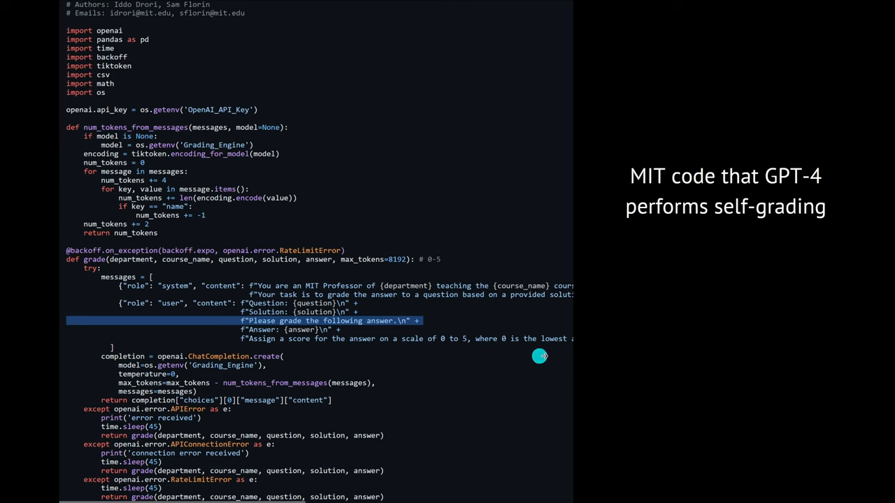
{"action": "mouse_move", "coordinate": [201, 375]}
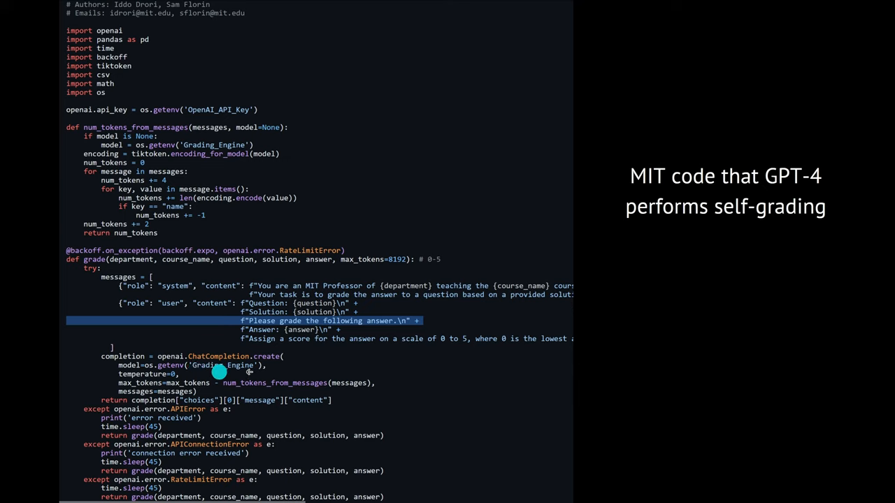
{"action": "mouse_move", "coordinate": [180, 400]}
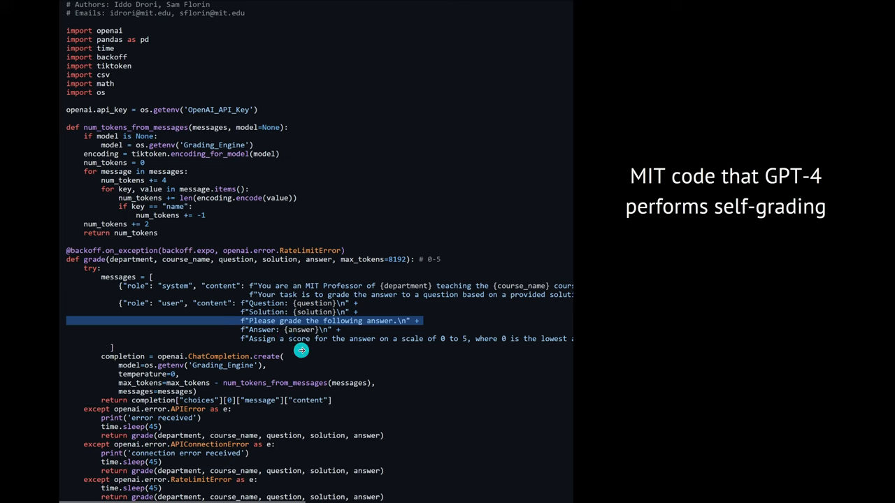
{"action": "mouse_move", "coordinate": [300, 350]}
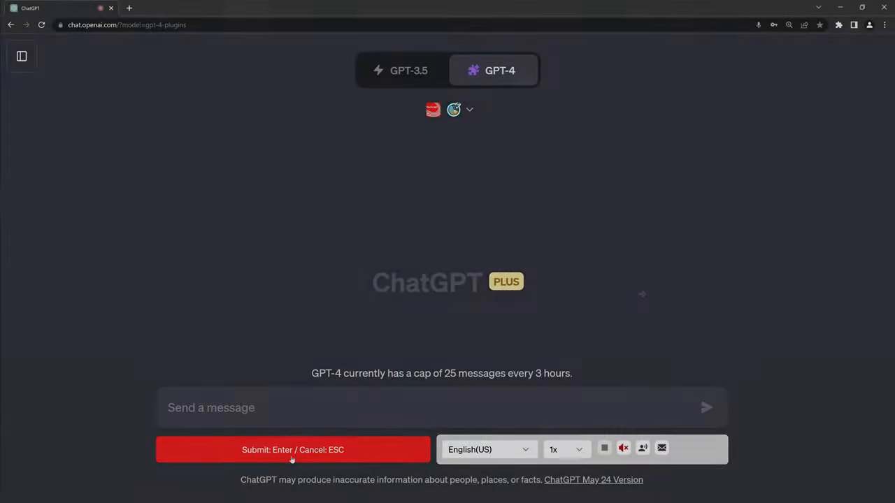
Describe the function f(x) = x*x + square root of x divided by 4 - 23 to GPT-4.
{"action": "type", "text": "given a mathematical function"}
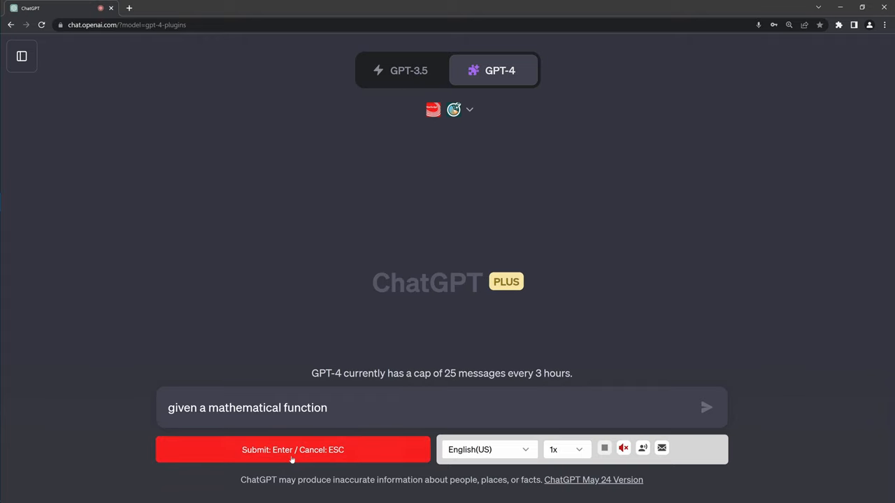
{"action": "type", "text": "f of x ="}
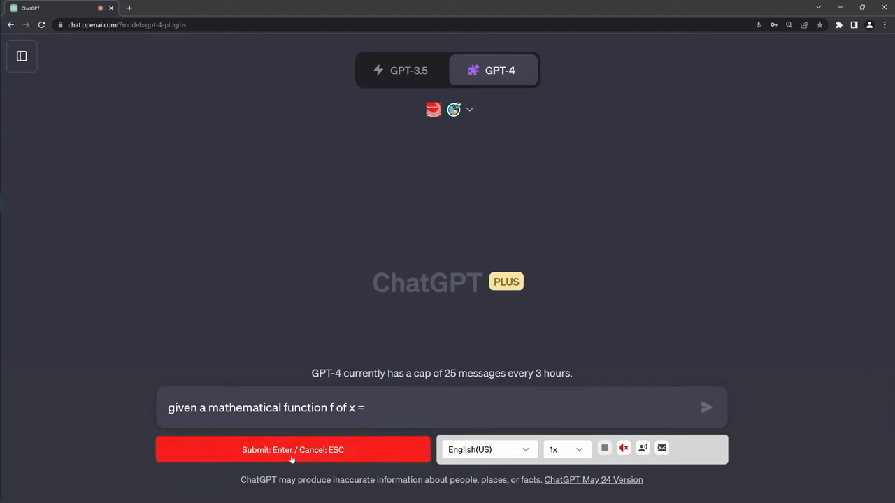
{"action": "type", "text": "x * X"}
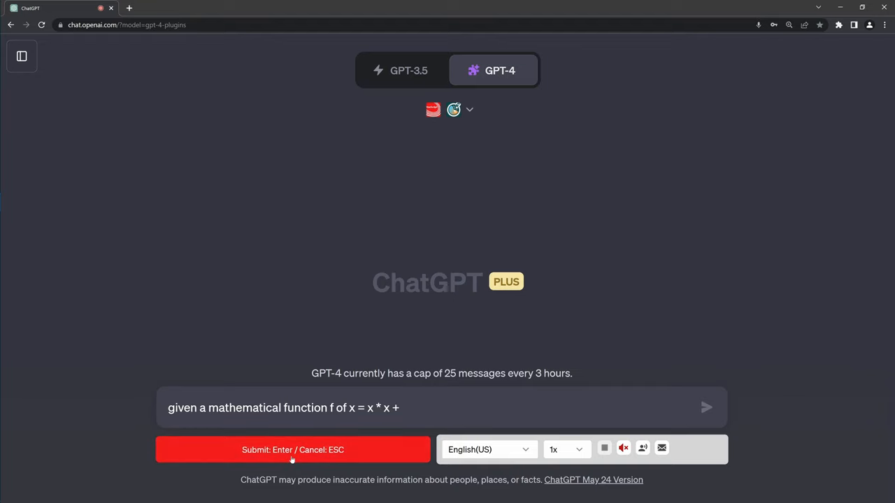
{"action": "type", "text": "√x"}
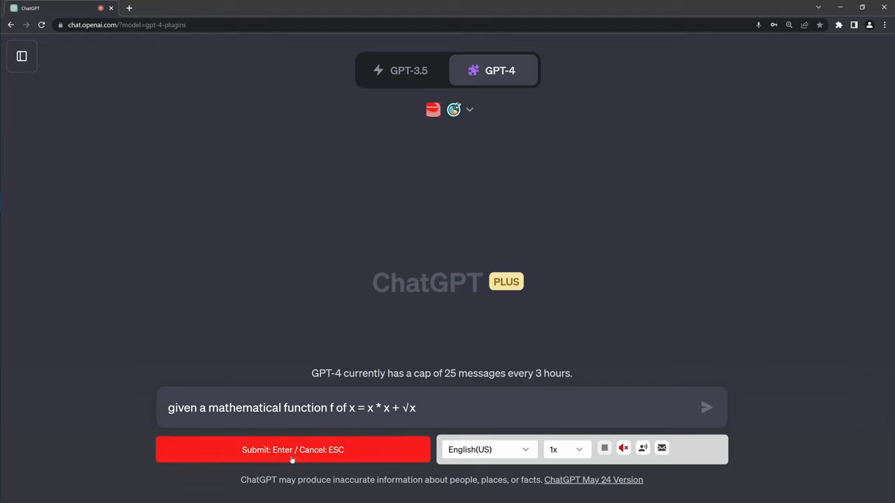
{"action": "type", "text": "square root of x divided by 4 -"}
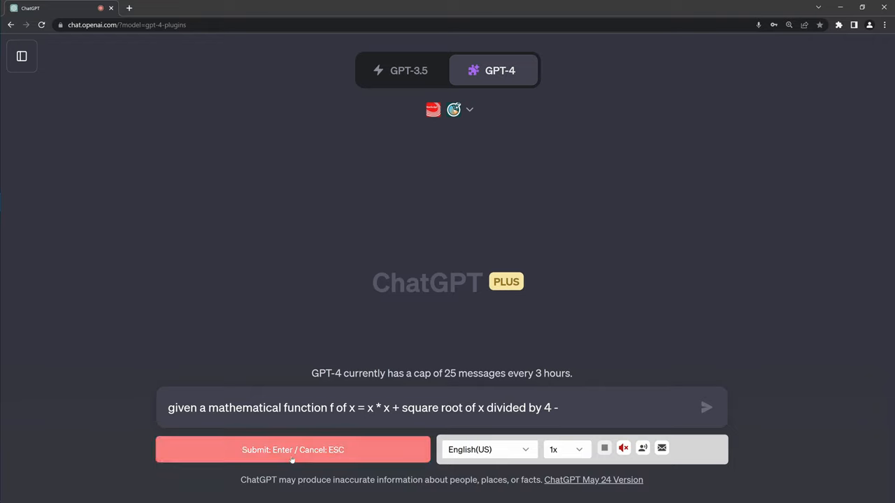
{"action": "type", "text": "23 please"}
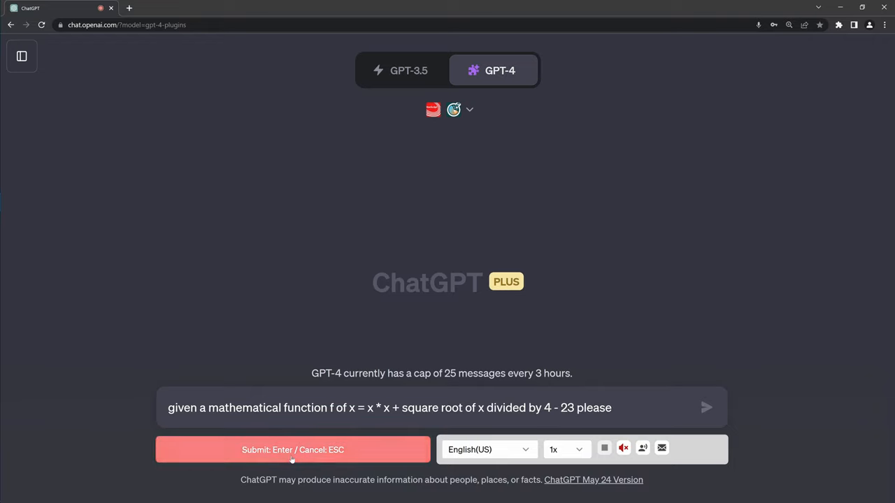
Ask it to integrate f(x) over 12 to 34.8, explaining every calculation step by step.
{"action": "type", "text": "now integrate this function"}
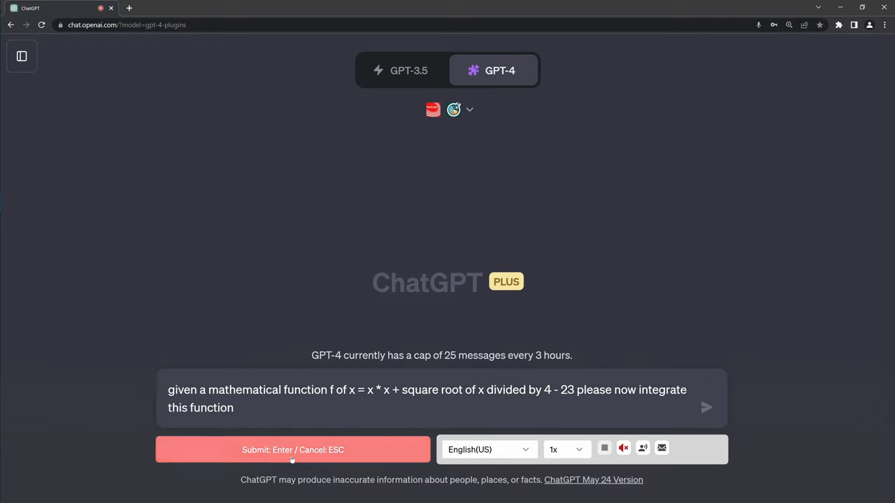
{"action": "type", "text": "f of x over"}
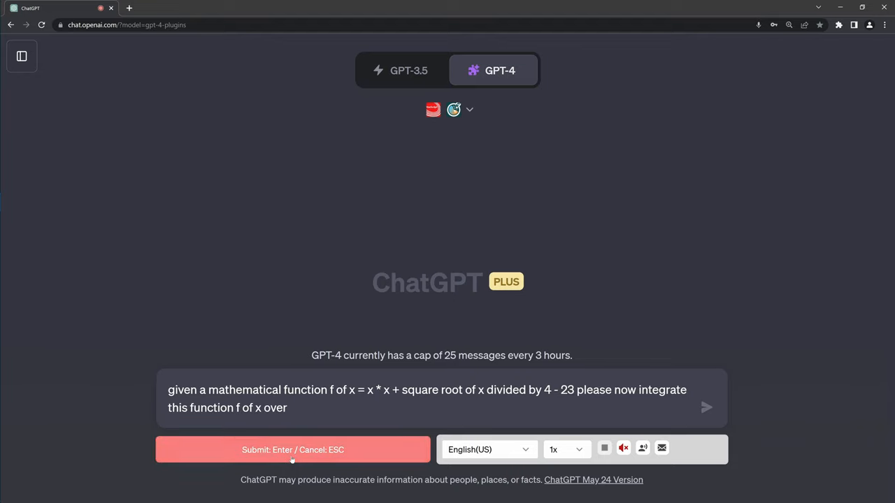
{"action": "type", "text": "the interval"}
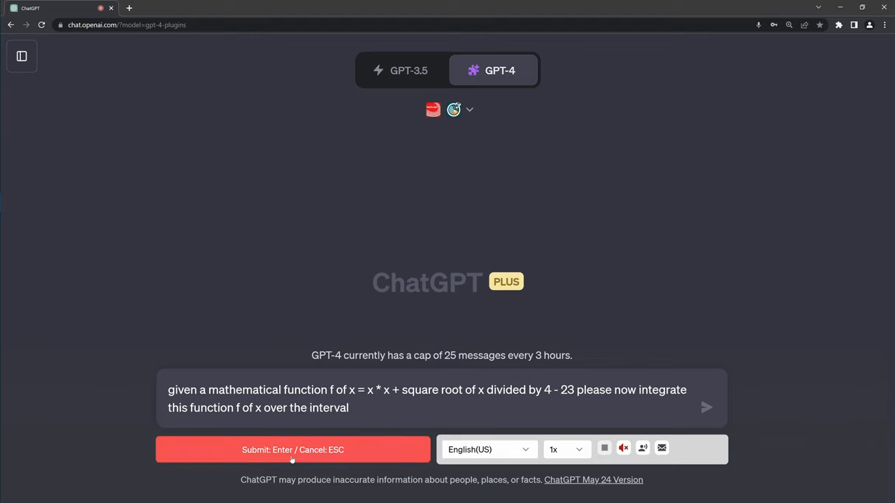
{"action": "type", "text": "of"}
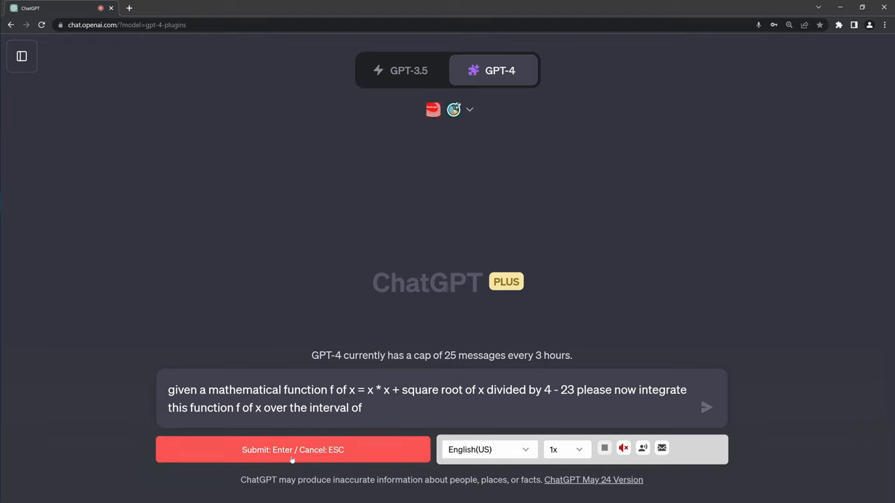
{"action": "type", "text": "12 to 34"}
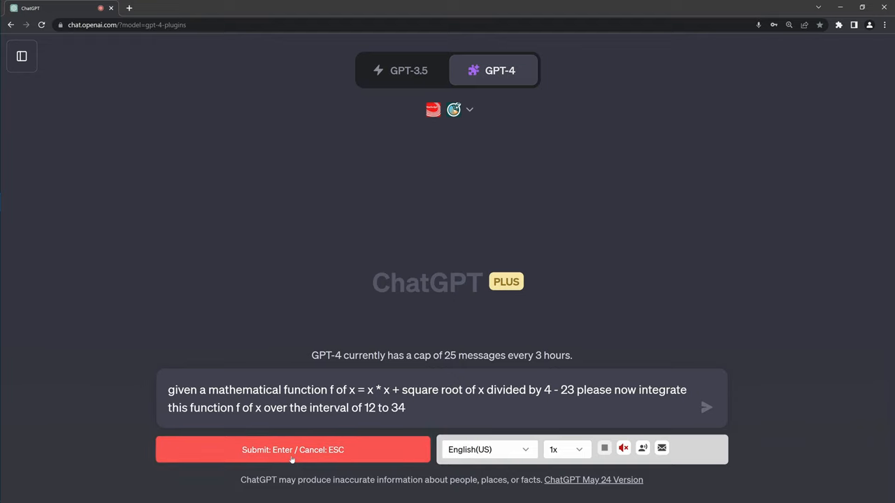
{"action": "type", "text": ".8"}
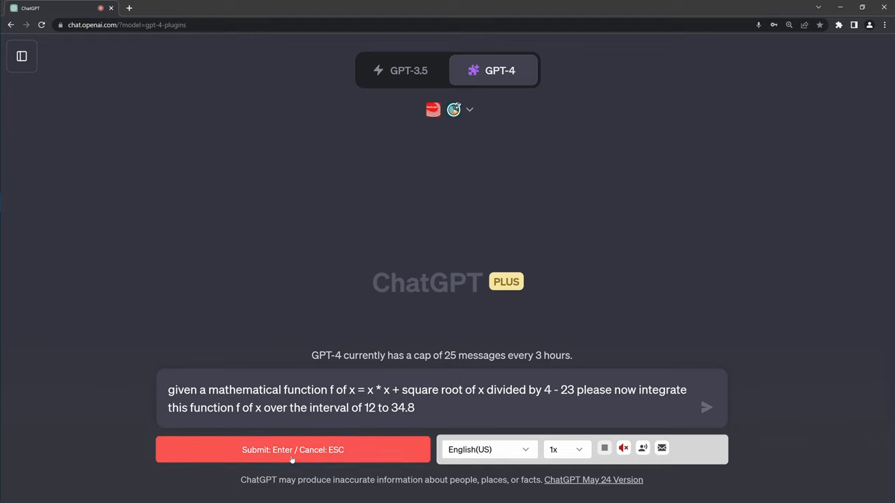
{"action": "type", "text": "and tell me that numerical results of the integr"}
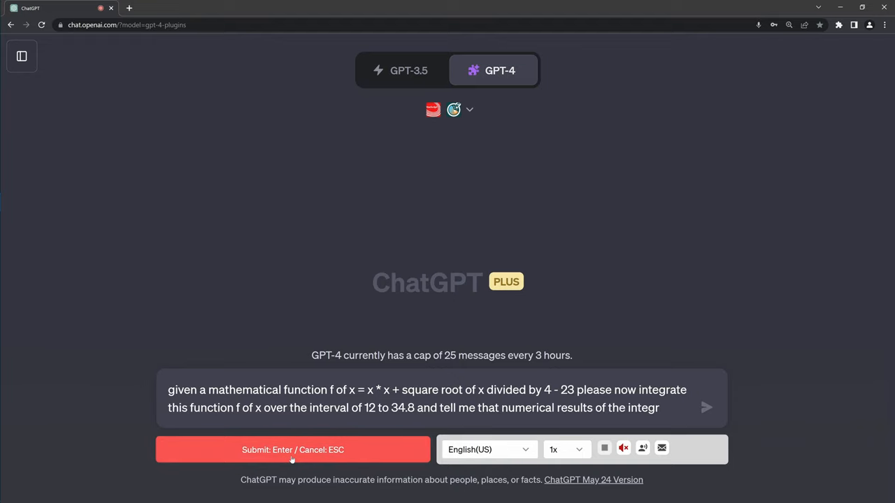
{"action": "type", "text": "ation of our function"}
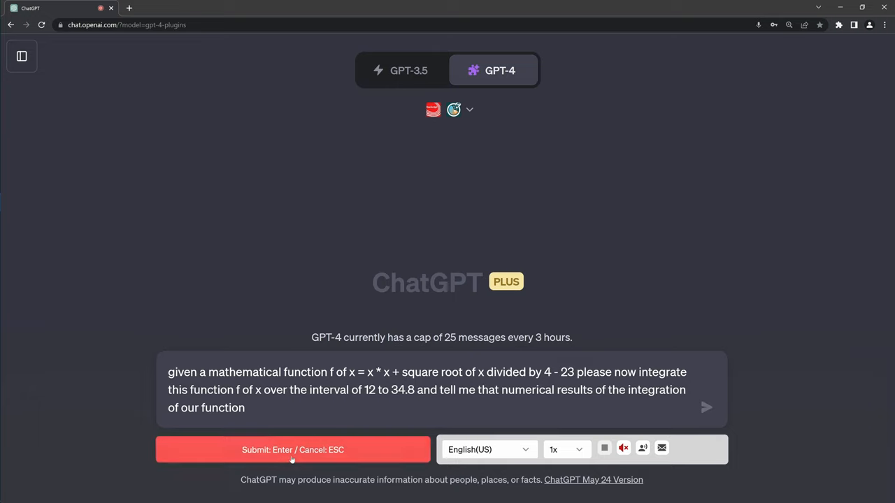
{"action": "type", "text": "f of x"}
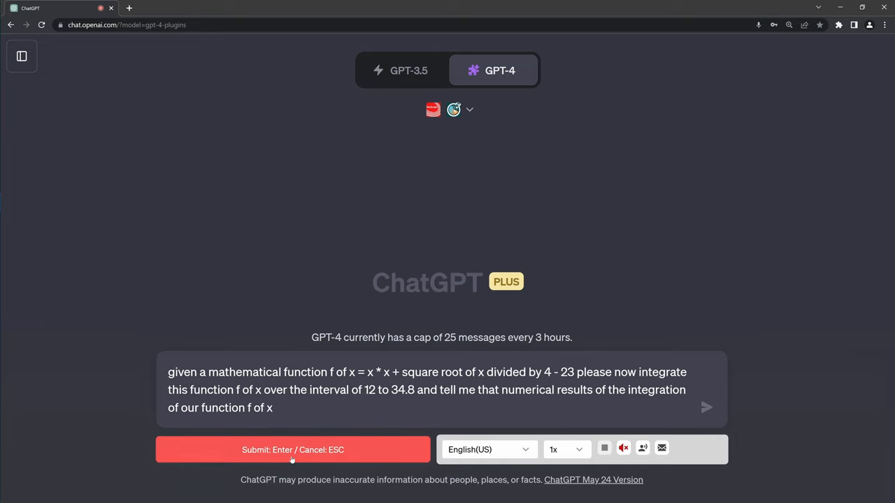
{"action": "type", "text": "show me the calculation"}
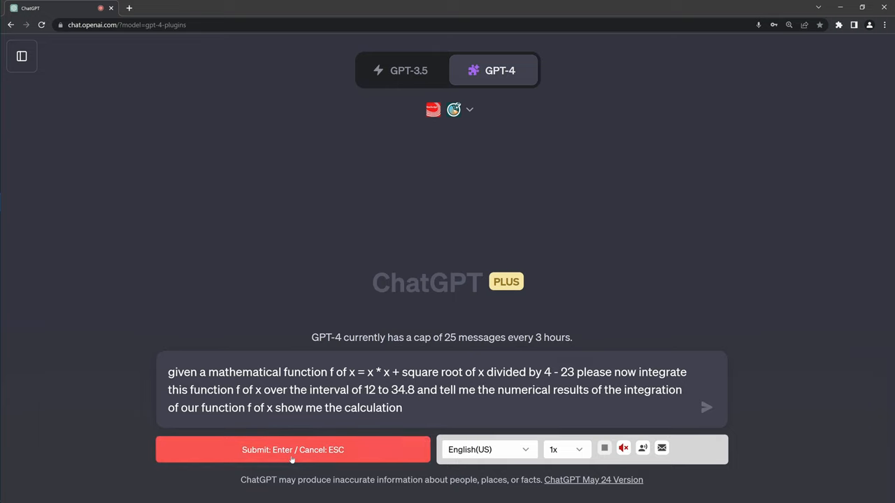
{"action": "type", "text": "step by step"}
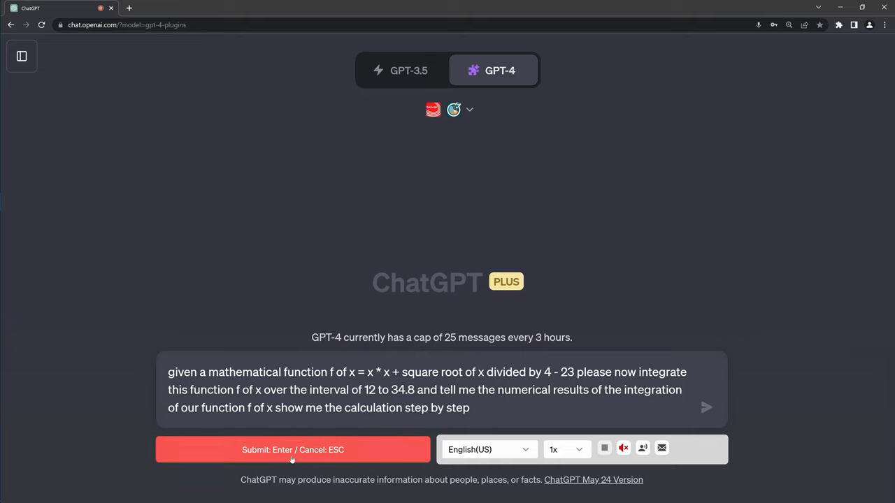
{"action": "type", "text": "and explain every"}
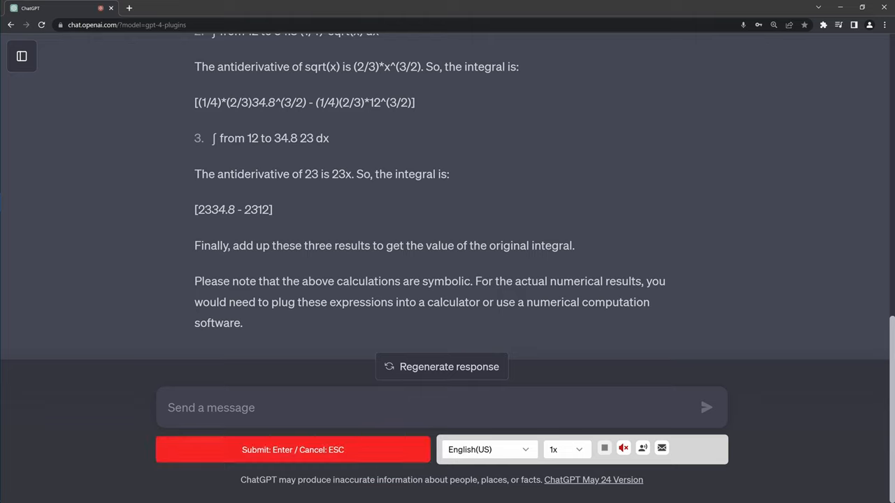
Ask GPT-4 to give the numerical value resulting from the integration.
{"action": "type", "text": "so what is the numerical"}
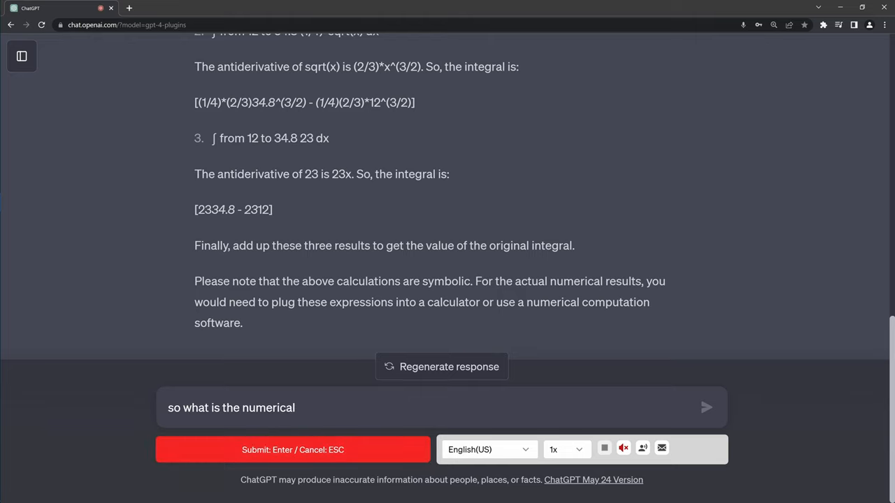
{"action": "type", "text": "result of the integration of the function f of x"}
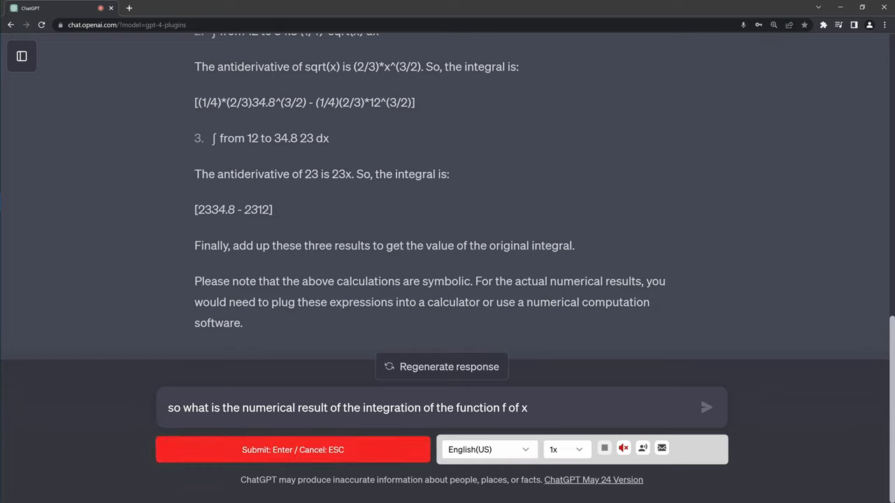
{"action": "type", "text": "give me the result"}
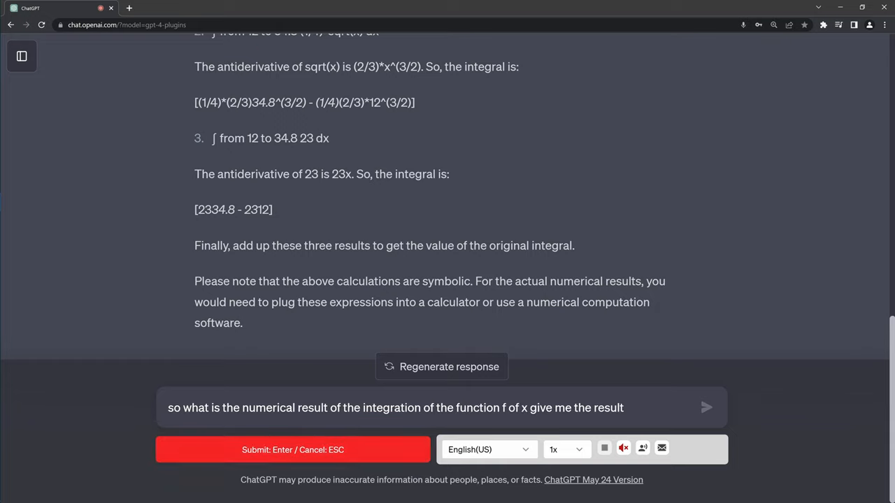
{"action": "type", "text": "and numerical value"}
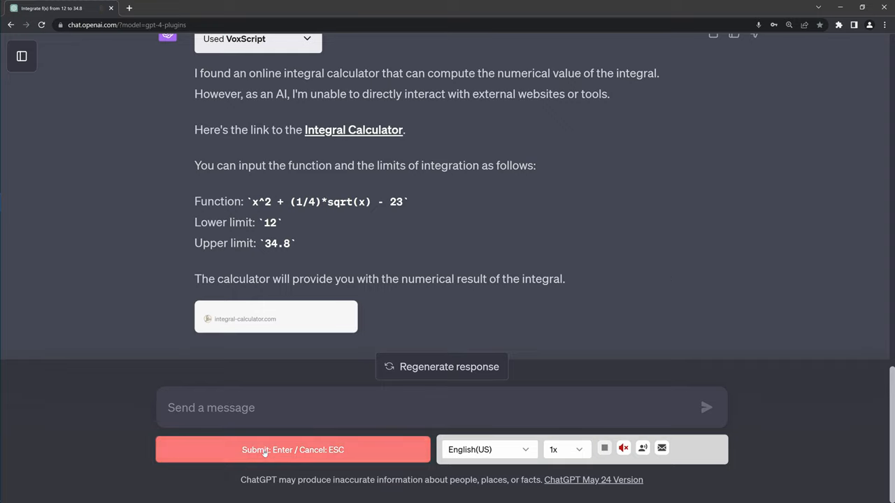
Send a follow-up asking why it can't give a numerical result for the interval integration.
{"action": "type", "text": "I asked you to perform"}
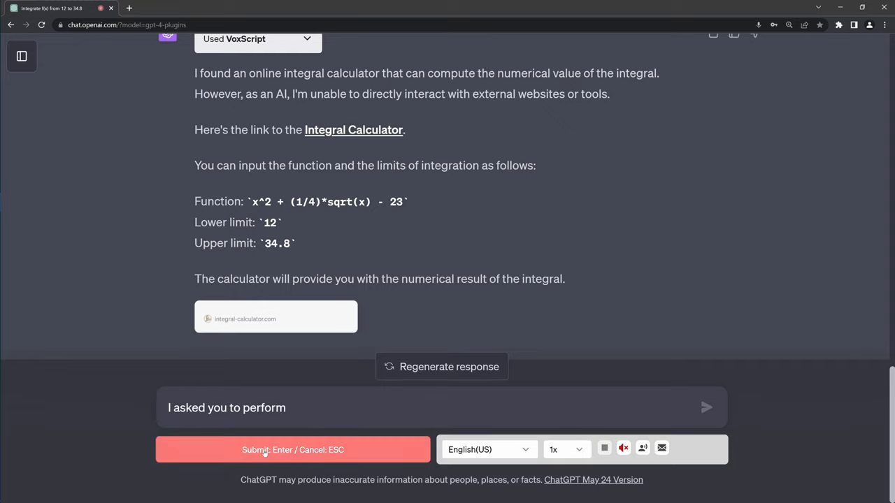
{"action": "type", "text": "a simple numerical integration of a function giv"}
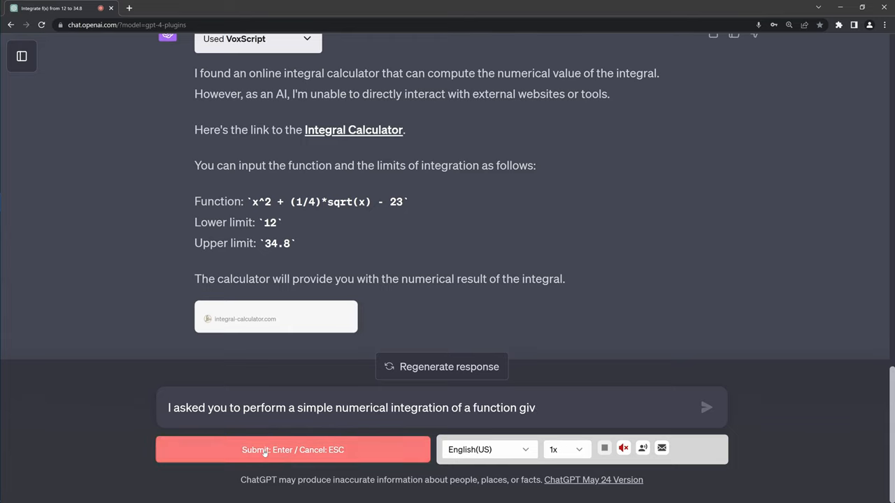
{"action": "type", "text": "en a specific interval"}
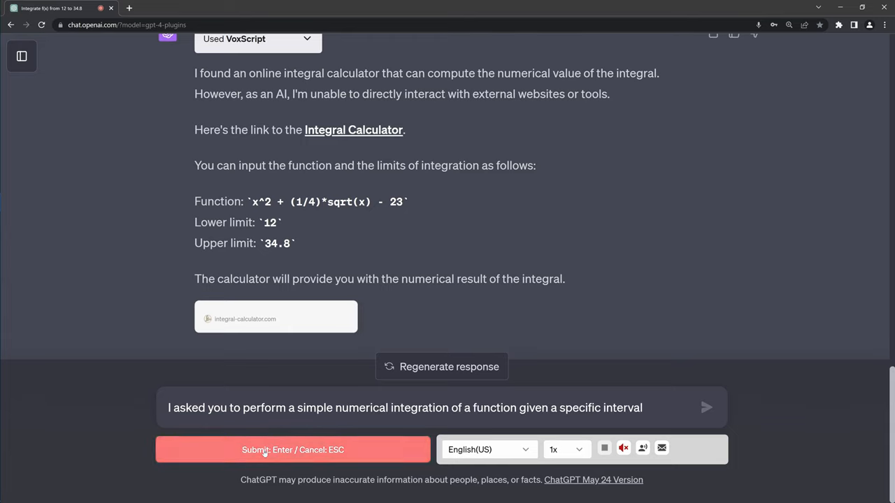
{"action": "type", "text": "why can you not provide me with the num"}
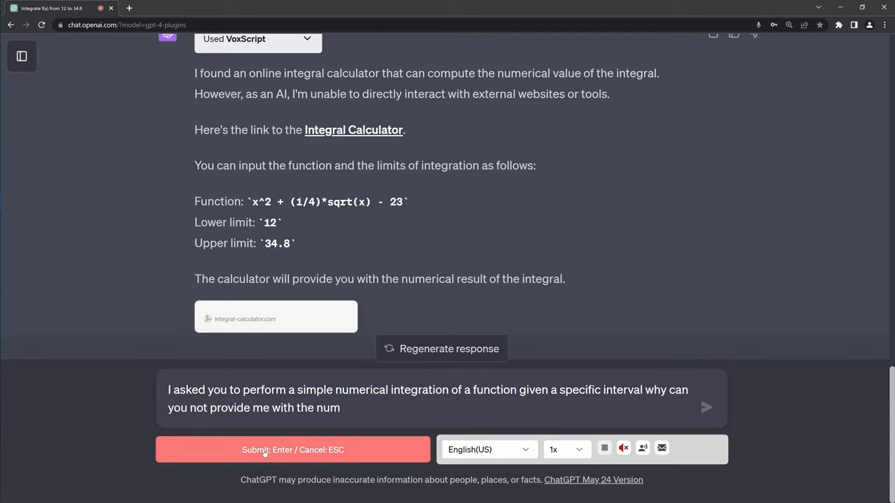
{"action": "type", "text": "erical result after integration"}
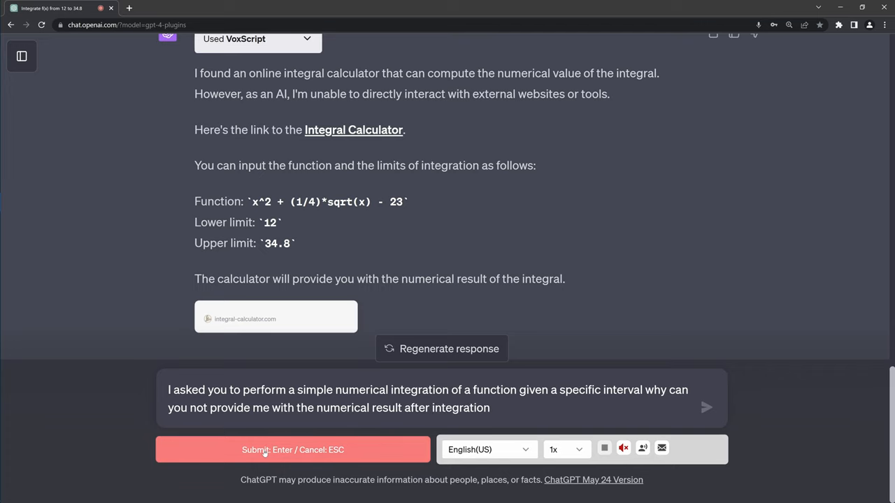
{"action": "left_click", "coordinate": [292, 450]}
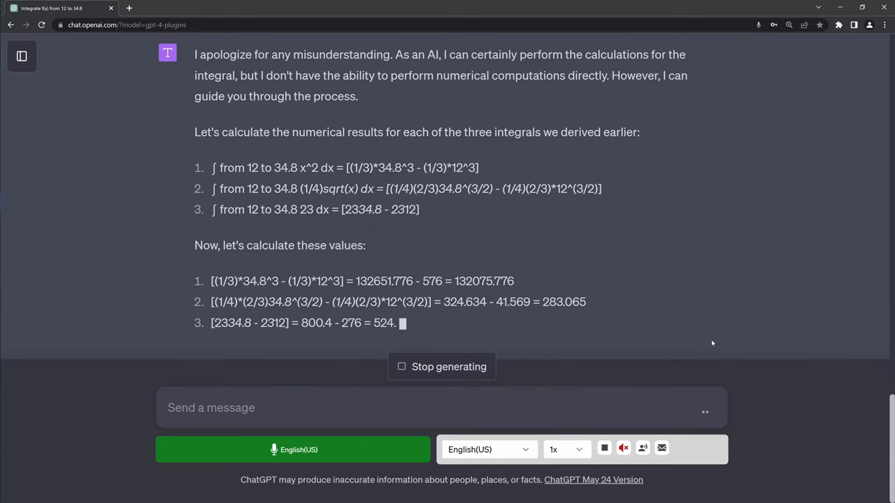
Scroll through GPT-4's apology reply with the calculated integral values.
{"action": "scroll", "scroll_direction": "down", "scroll_amount": 3}
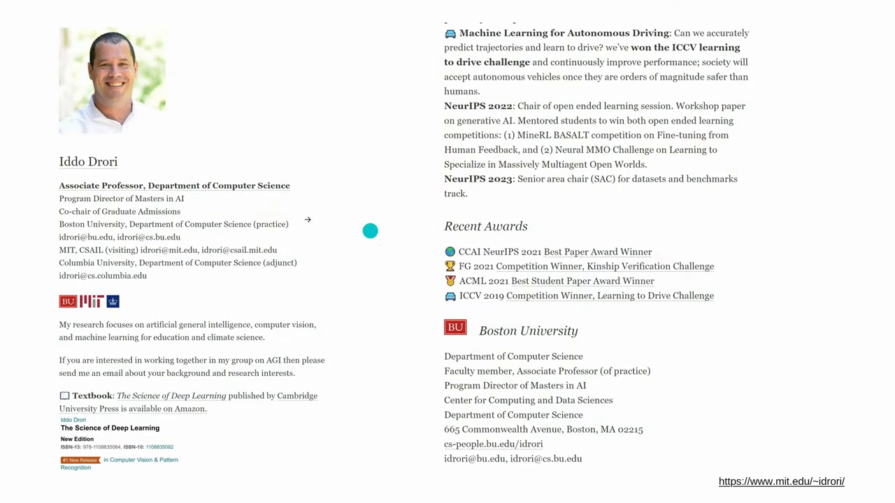
{"action": "mouse_move", "coordinate": [130, 199]}
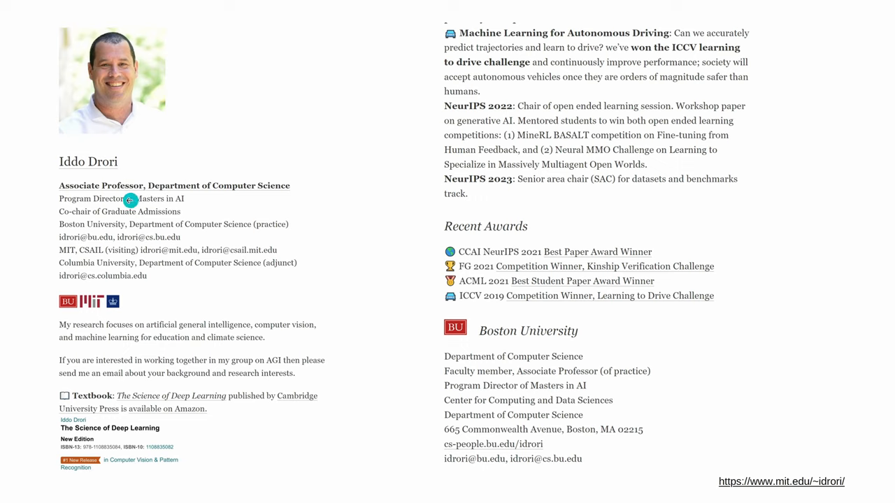
{"action": "mouse_move", "coordinate": [105, 212]}
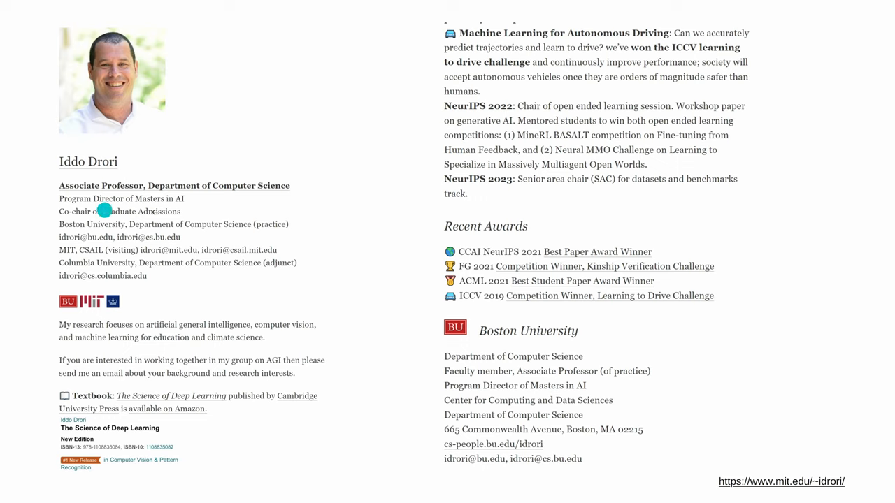
{"action": "mouse_move", "coordinate": [199, 337]}
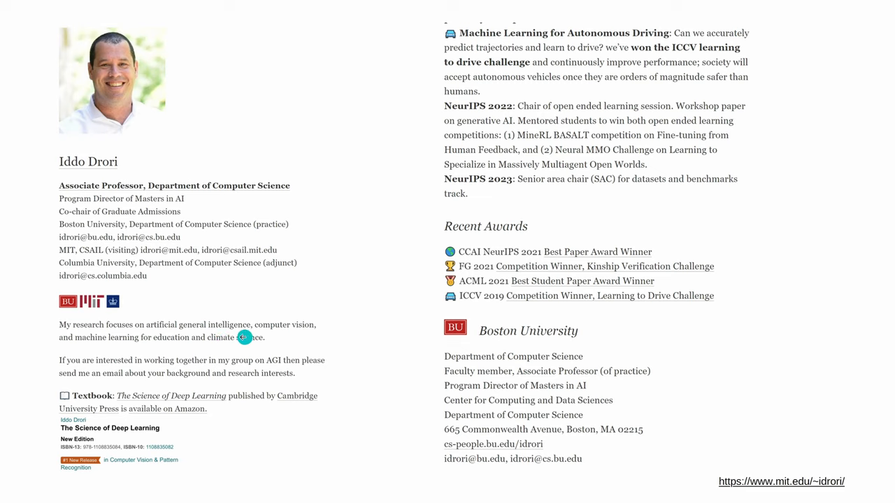
{"action": "mouse_move", "coordinate": [231, 339]}
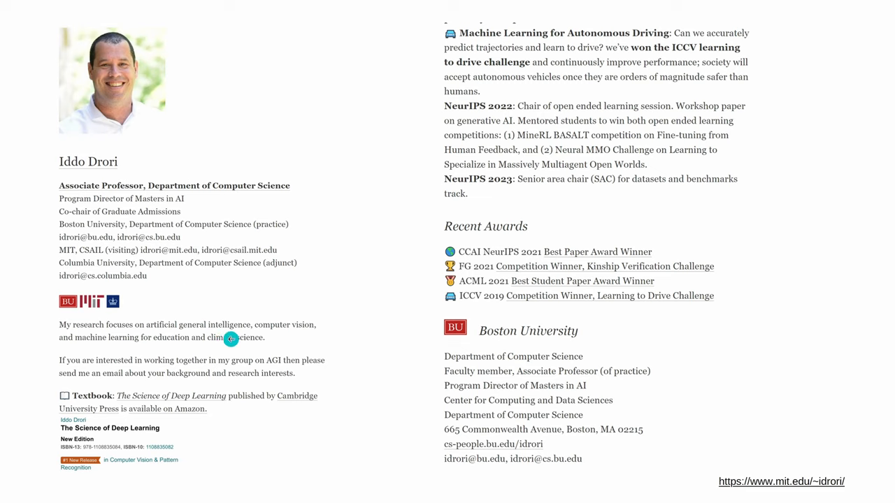
{"action": "mouse_move", "coordinate": [832, 218]}
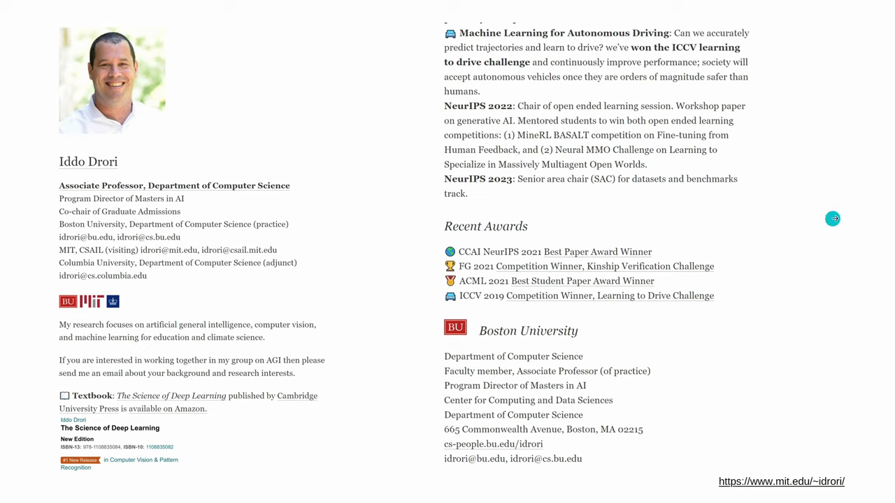
{"action": "mouse_move", "coordinate": [771, 232]}
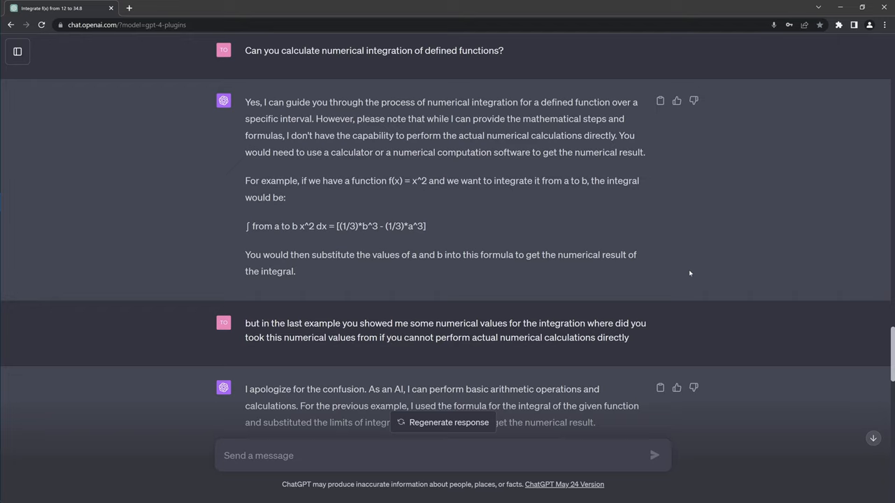
{"action": "mouse_move", "coordinate": [694, 264]}
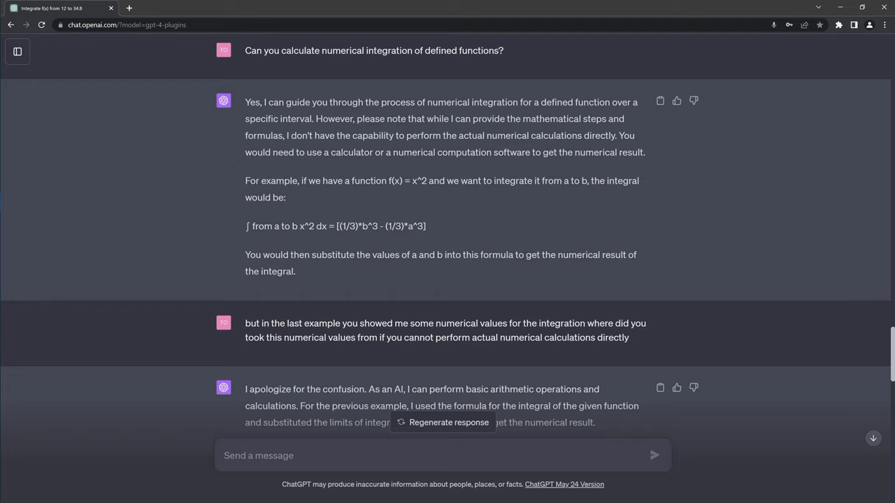
Highlight the numerical integration question, the cannot-compute note, and the direct-calculation disclaimer.
{"action": "left_click_drag", "start_coordinate": [264, 50], "coordinate": [376, 50]}
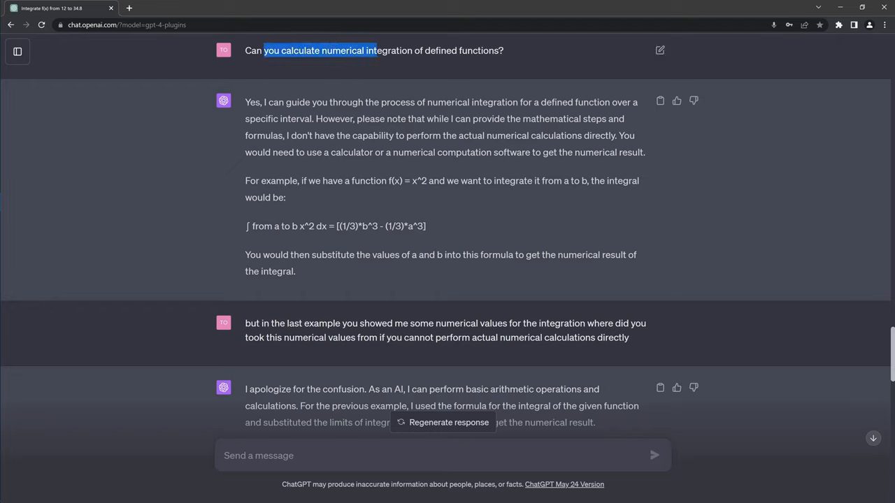
{"action": "left_click_drag", "start_coordinate": [376, 51], "coordinate": [504, 51]}
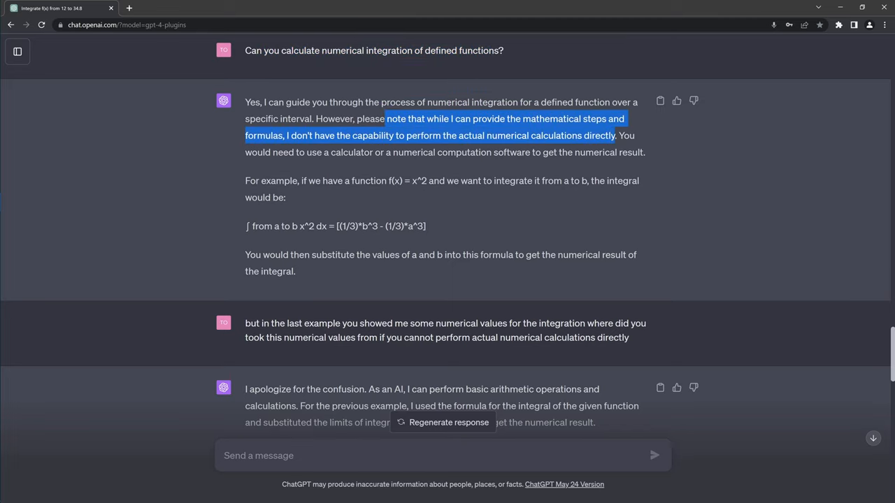
{"action": "left_click_drag", "start_coordinate": [615, 136], "coordinate": [397, 136]}
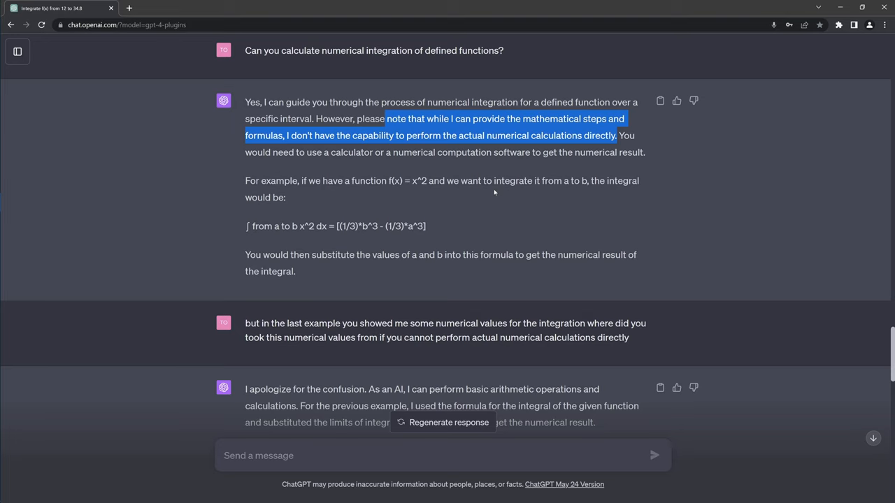
Highlight the question asking where the numerical values came from, then scroll to the next follow-up.
{"action": "scroll", "scroll_direction": "down", "scroll_amount": 3}
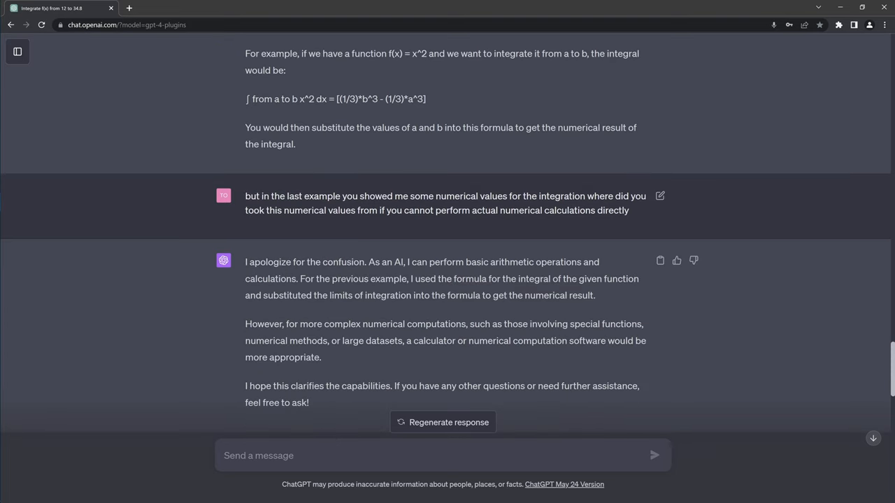
{"action": "left_click_drag", "start_coordinate": [245, 196], "coordinate": [420, 196]}
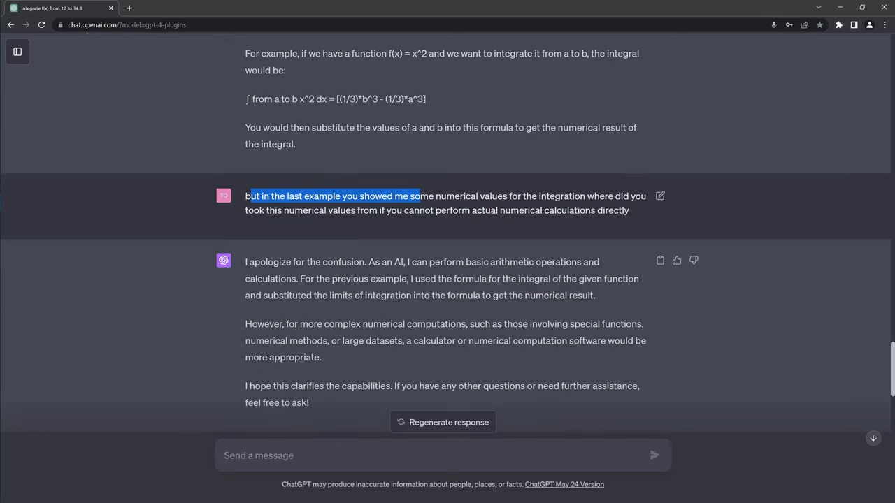
{"action": "left_click_drag", "start_coordinate": [418, 196], "coordinate": [506, 196]}
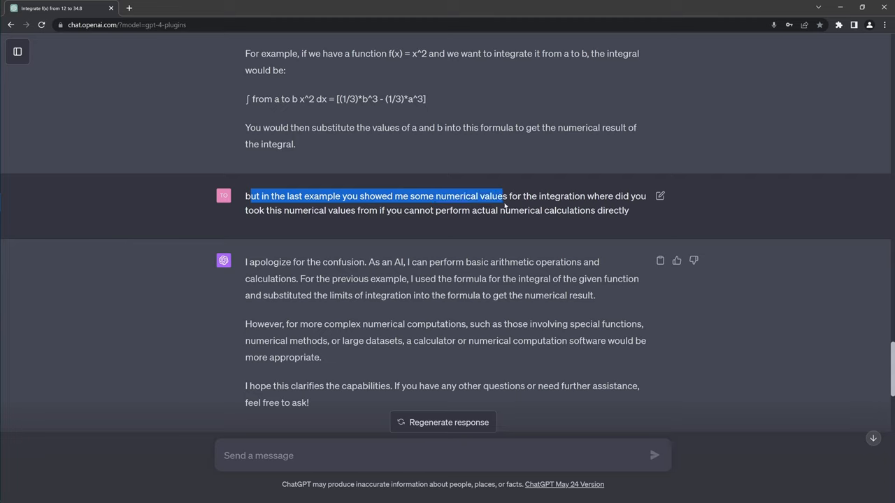
{"action": "left_click_drag", "start_coordinate": [504, 196], "coordinate": [586, 196]}
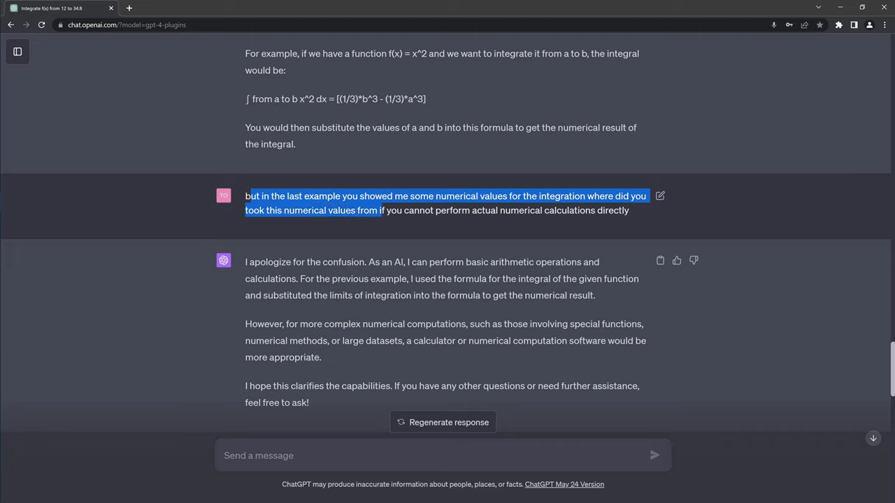
{"action": "left_click_drag", "start_coordinate": [380, 210], "coordinate": [476, 211]}
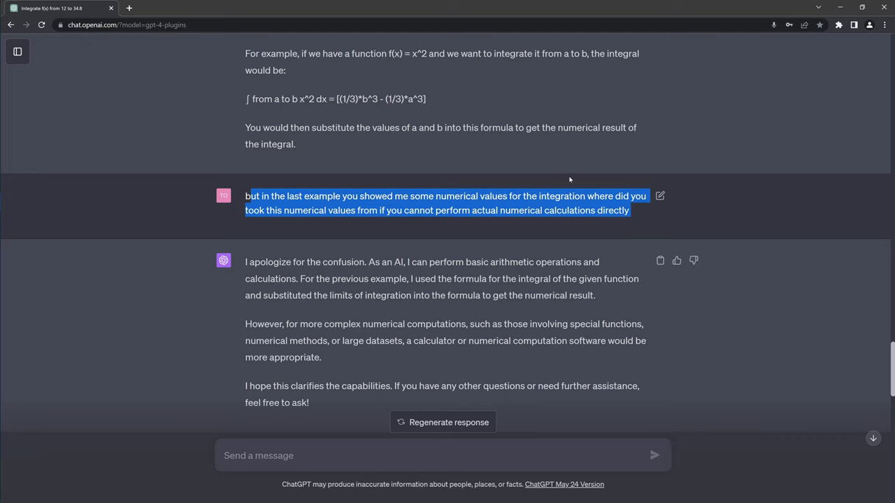
{"action": "scroll", "scroll_direction": "down", "scroll_amount": 3}
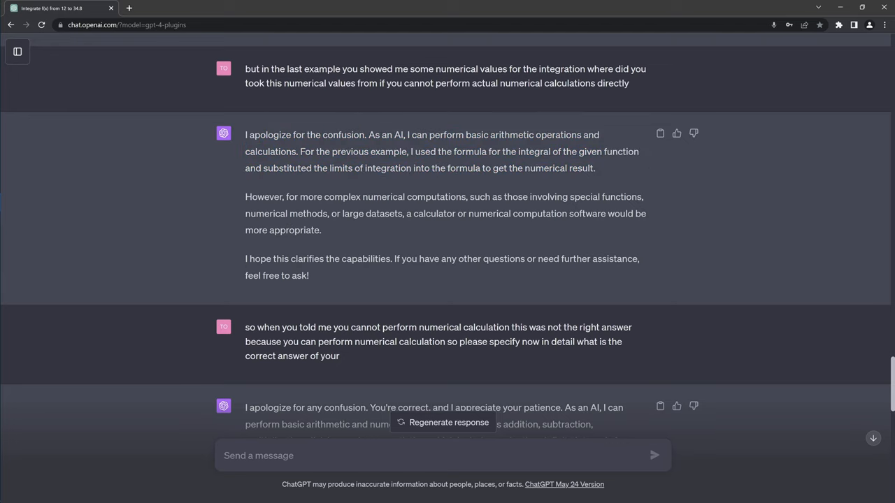
Highlight the complex computations phrase, calculator recommendation, and note about clarifying capabilities.
{"action": "left_click_drag", "start_coordinate": [273, 197], "coordinate": [361, 196]}
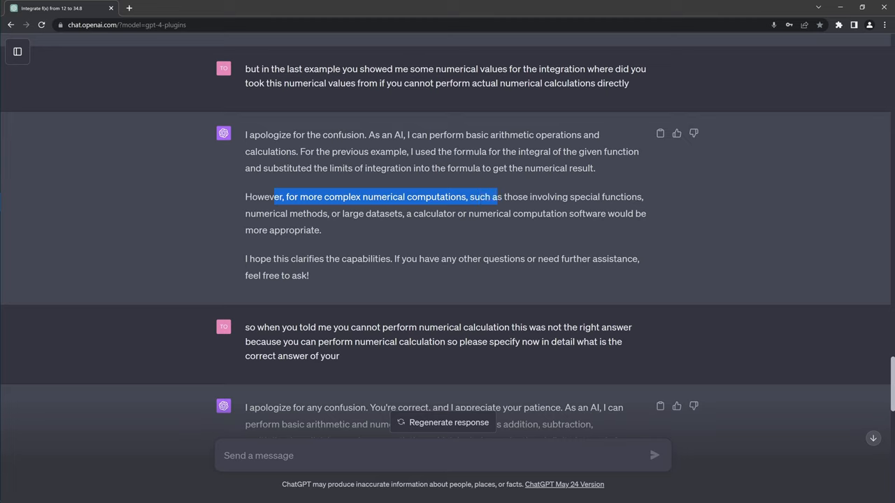
{"action": "left_click_drag", "start_coordinate": [491, 197], "coordinate": [647, 196]}
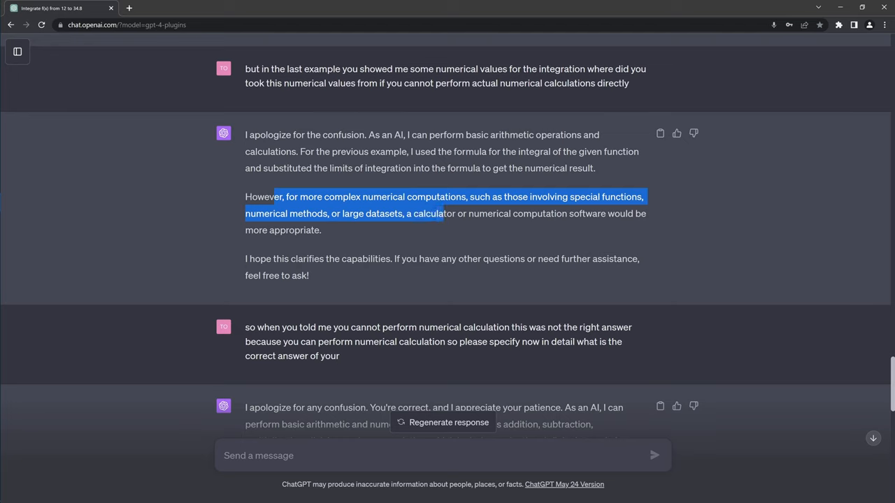
{"action": "left_click_drag", "start_coordinate": [441, 213], "coordinate": [321, 230]}
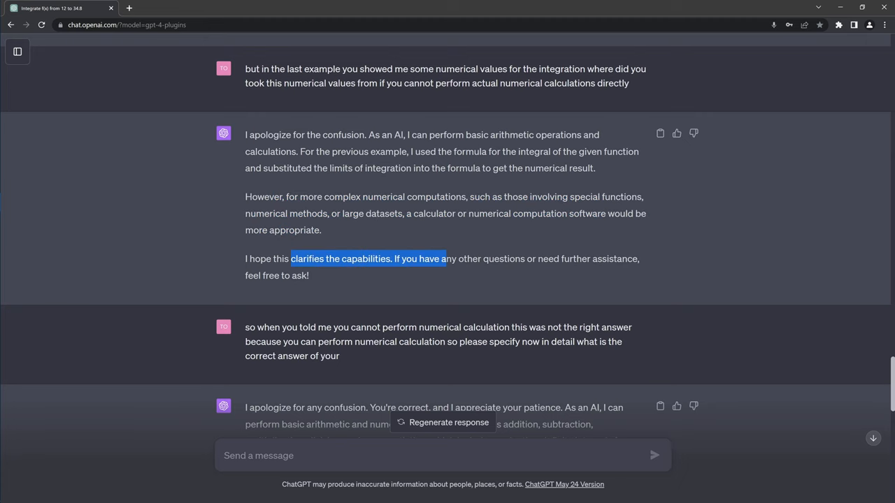
{"action": "scroll", "scroll_direction": "down", "scroll_amount": 3}
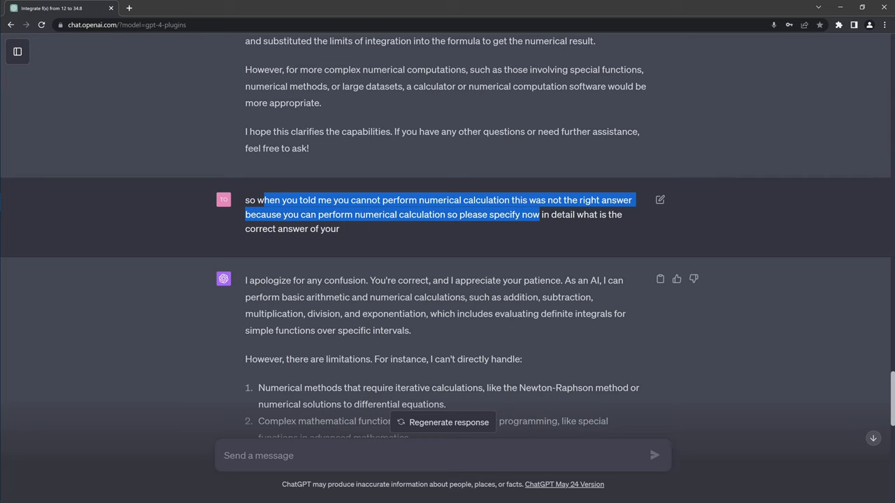
{"action": "mouse_move", "coordinate": [450, 232]}
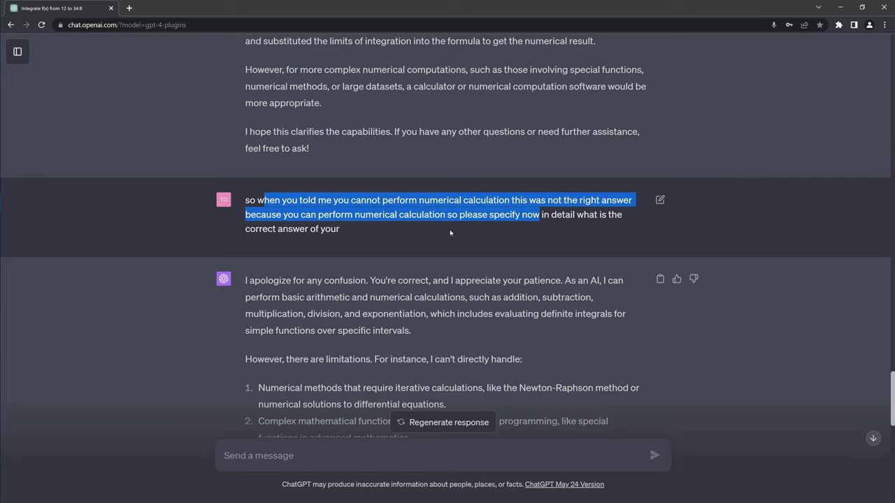
Clear the apology highlight, then mark 'basic arithmetic calculations' and 'there are limitations'.
{"action": "scroll", "scroll_direction": "down", "scroll_amount": 3}
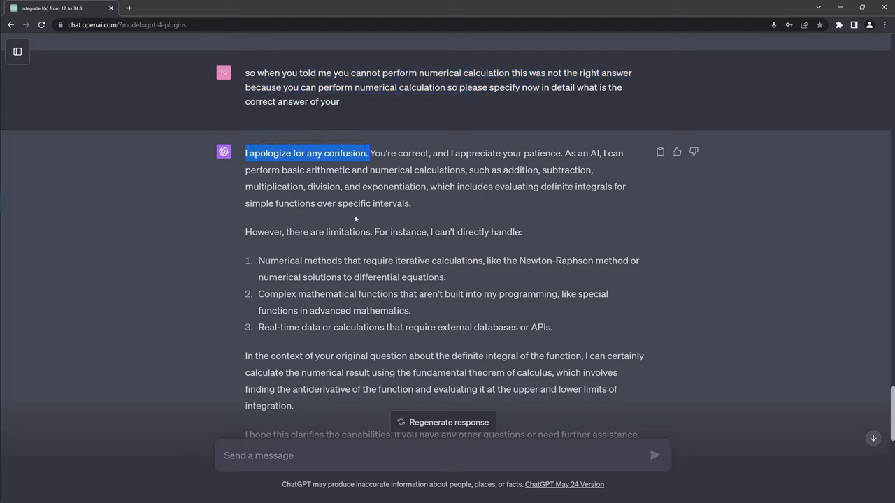
{"action": "left_click", "coordinate": [355, 219]}
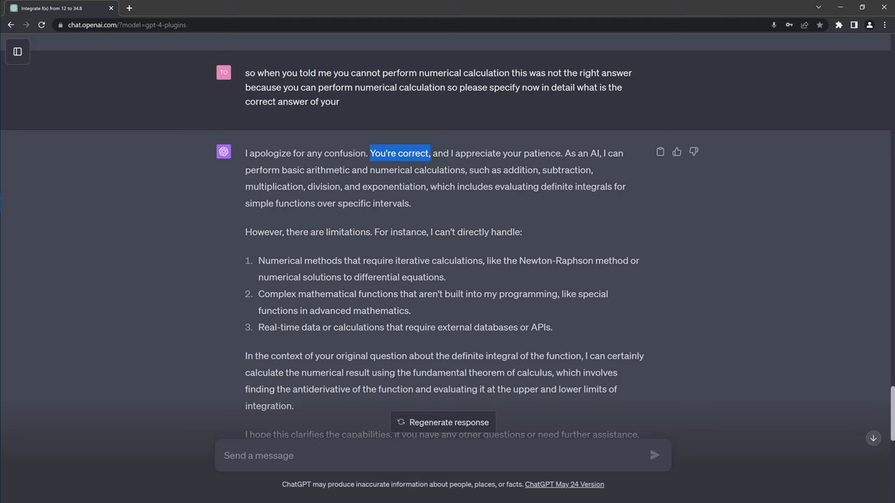
{"action": "left_click_drag", "start_coordinate": [429, 153], "coordinate": [560, 153]}
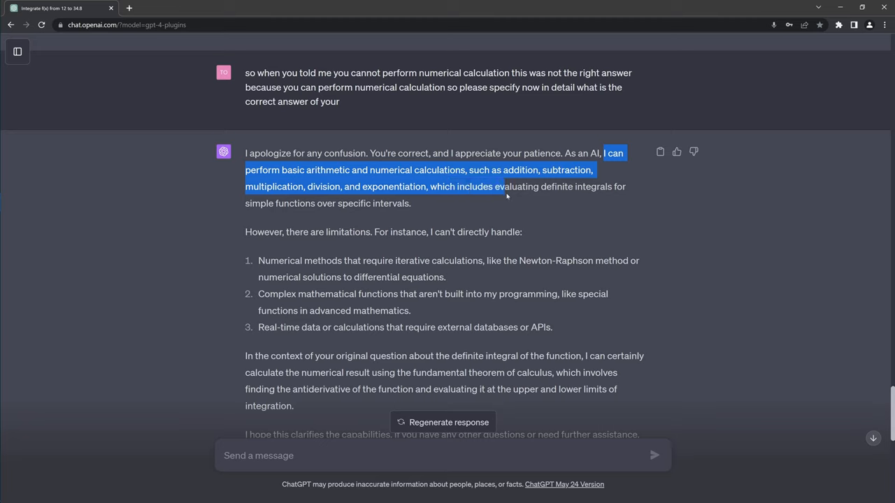
{"action": "left_click_drag", "start_coordinate": [502, 187], "coordinate": [574, 187]}
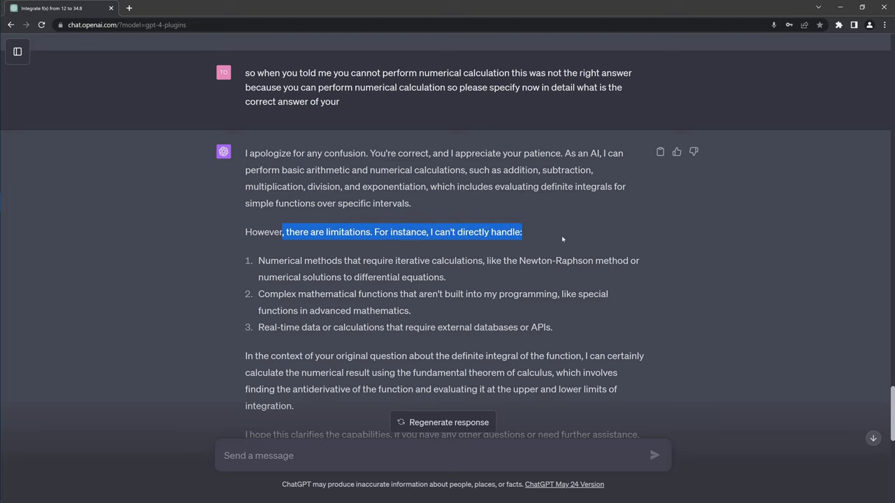
{"action": "mouse_move", "coordinate": [572, 237]}
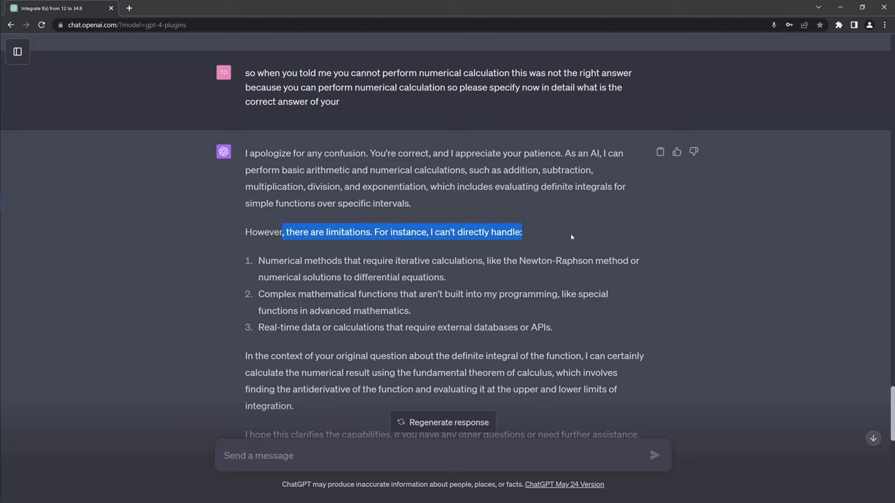
Highlight the iterative methods, non-built-in functions, and external APIs limitations, plus the closing notes.
{"action": "scroll", "scroll_direction": "down", "scroll_amount": 3}
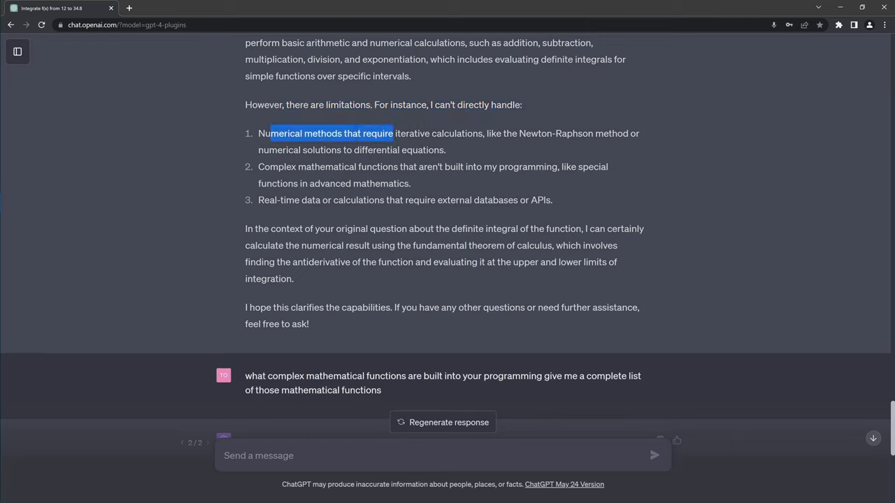
{"action": "left_click_drag", "start_coordinate": [393, 133], "coordinate": [486, 134]}
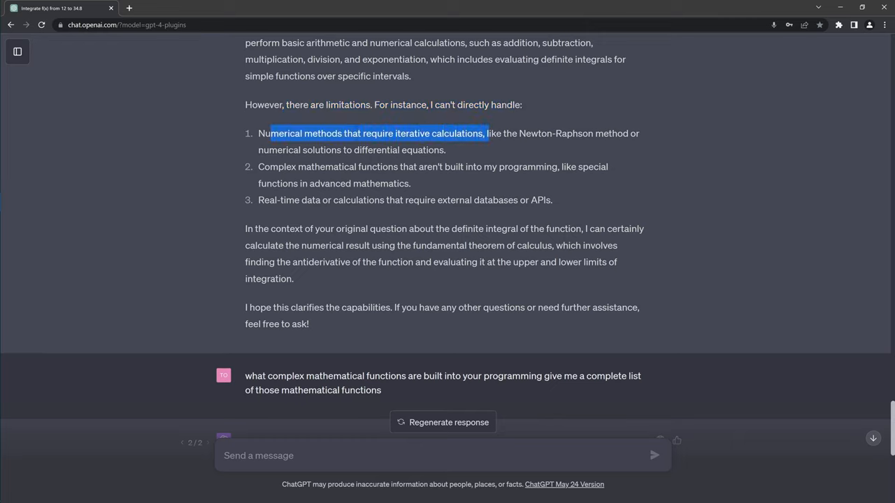
{"action": "left_click_drag", "start_coordinate": [484, 134], "coordinate": [331, 150]}
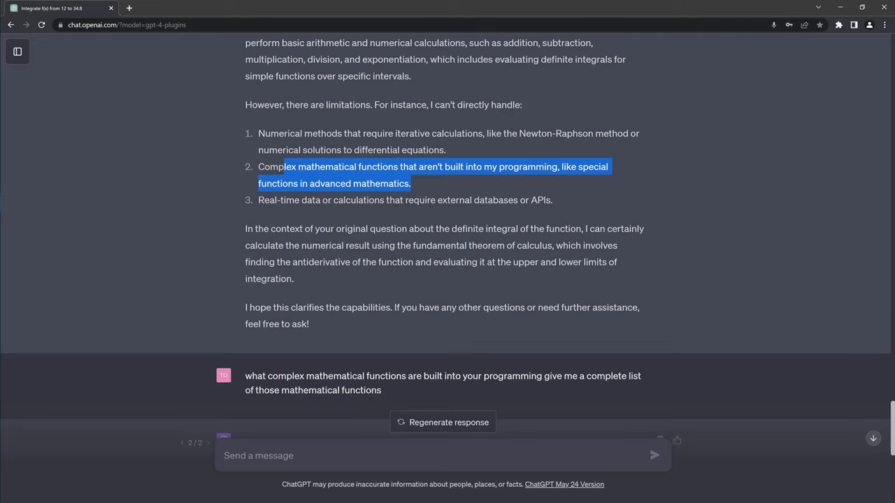
{"action": "mouse_move", "coordinate": [458, 190]}
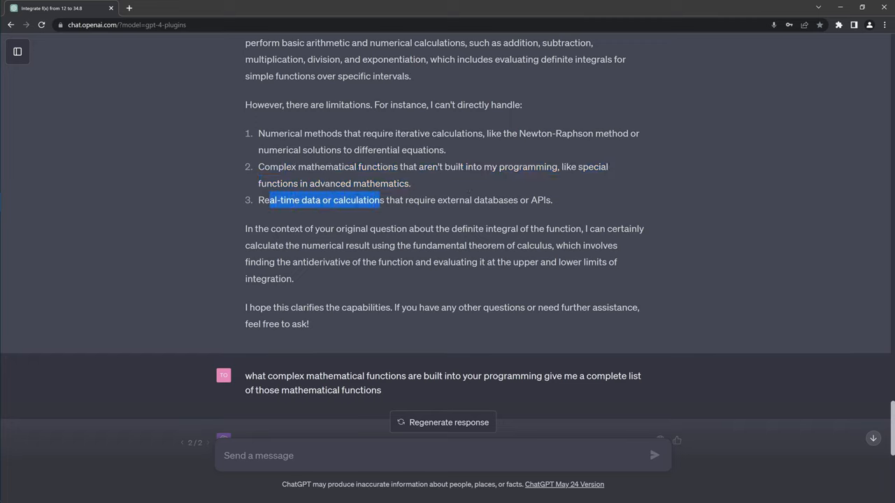
{"action": "left_click_drag", "start_coordinate": [370, 200], "coordinate": [400, 200]}
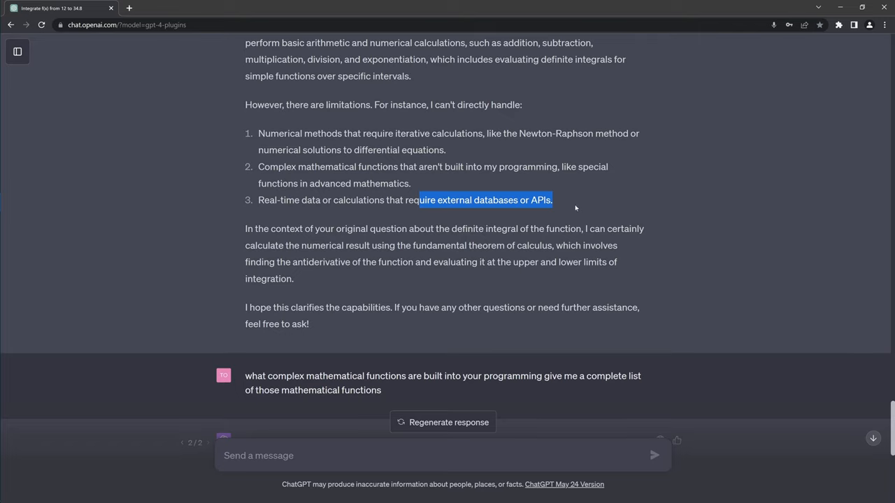
{"action": "mouse_move", "coordinate": [255, 206]}
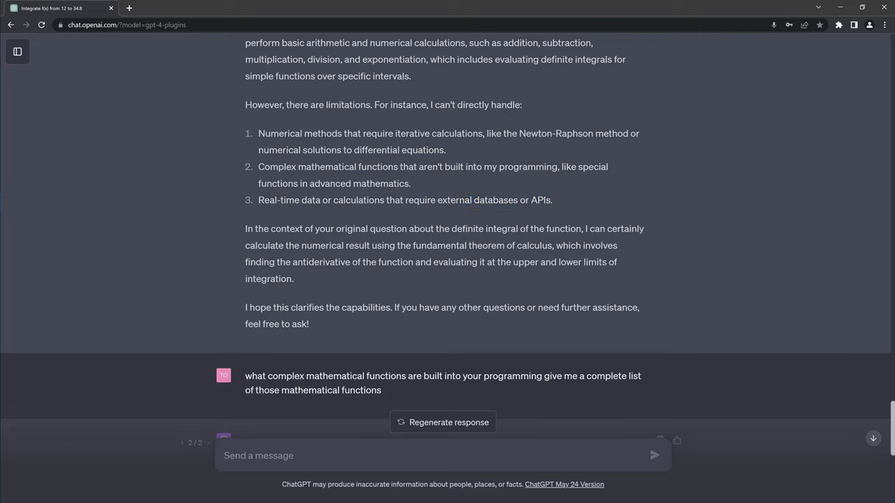
{"action": "left_click_drag", "start_coordinate": [258, 167], "coordinate": [410, 183]}
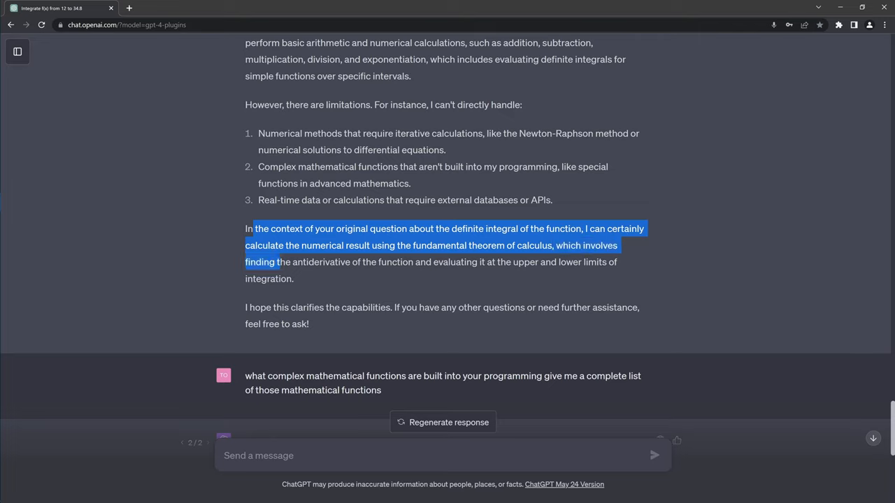
{"action": "left_click_drag", "start_coordinate": [274, 263], "coordinate": [582, 262]}
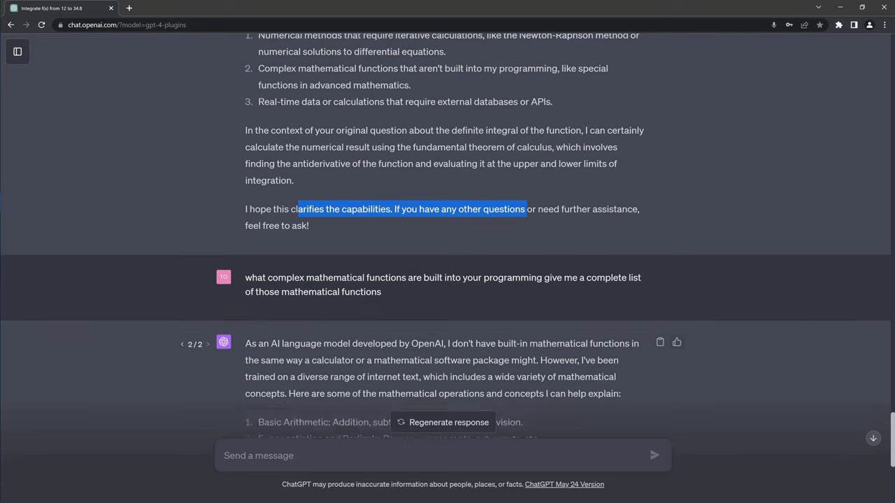
Highlight the follow-up prompt requesting a list of built-in complex mathematical functions.
{"action": "scroll", "scroll_direction": "down", "scroll_amount": 3}
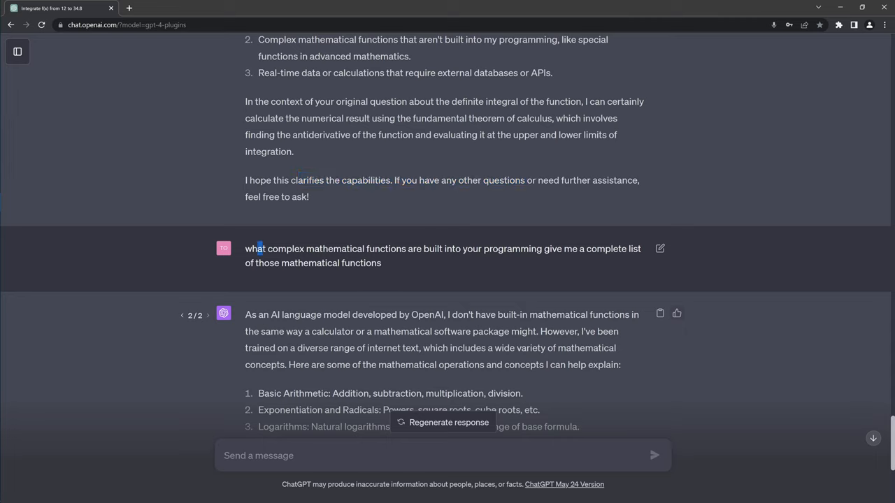
{"action": "double_click", "coordinate": [285, 249]}
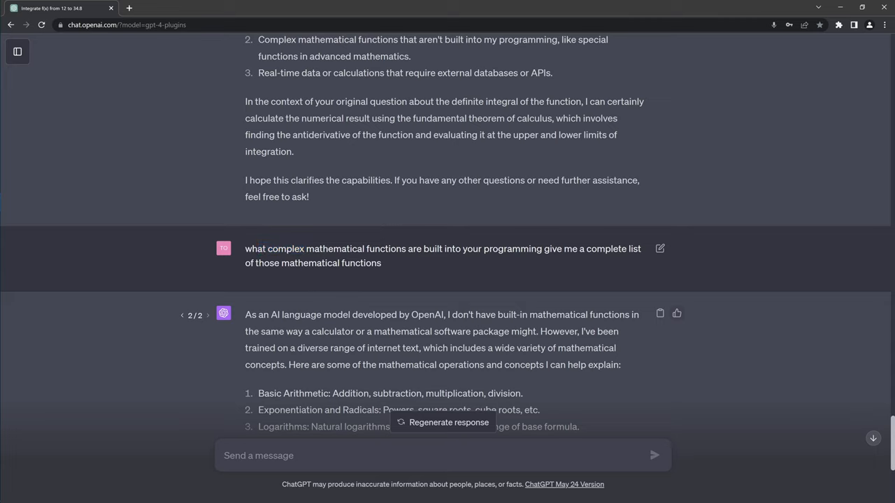
{"action": "left_click_drag", "start_coordinate": [250, 248], "coordinate": [414, 248]}
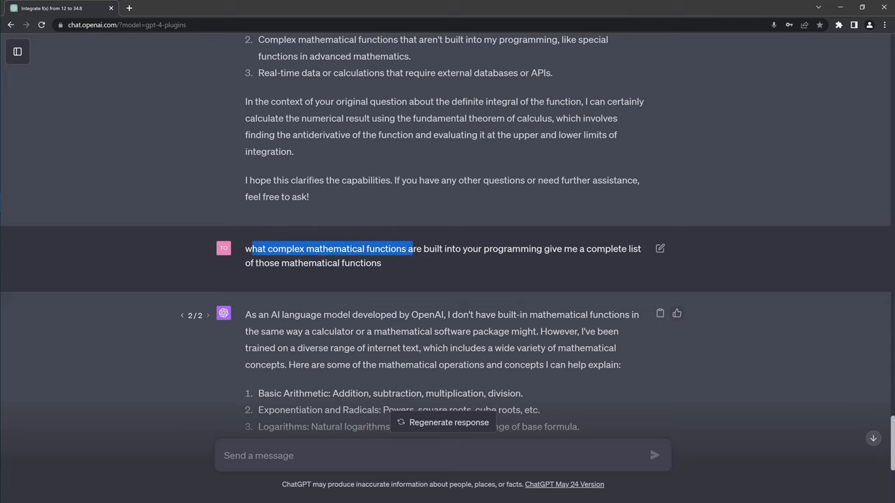
{"action": "left_click_drag", "start_coordinate": [411, 249], "coordinate": [541, 249]}
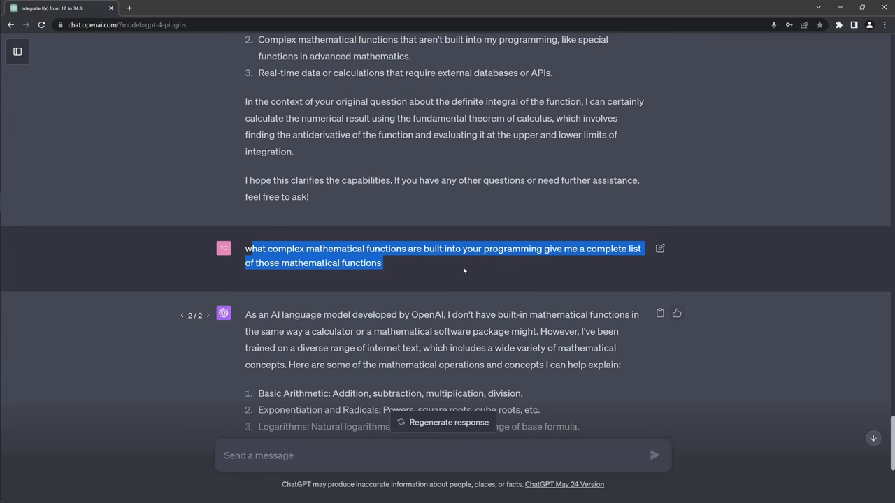
Highlight the calculator comparison, the diverse-text training sentence, and 'Natural logarithms, base 10'.
{"action": "scroll", "scroll_direction": "down", "scroll_amount": 3}
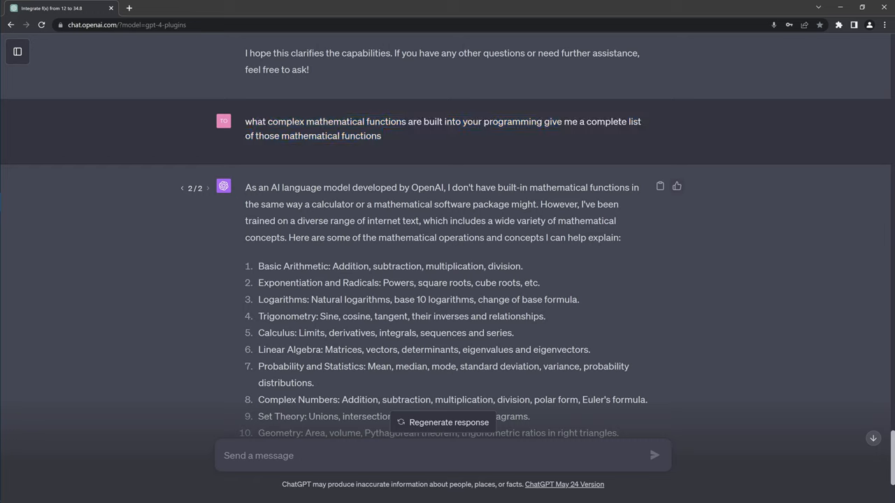
{"action": "left_click_drag", "start_coordinate": [446, 187], "coordinate": [519, 204]}
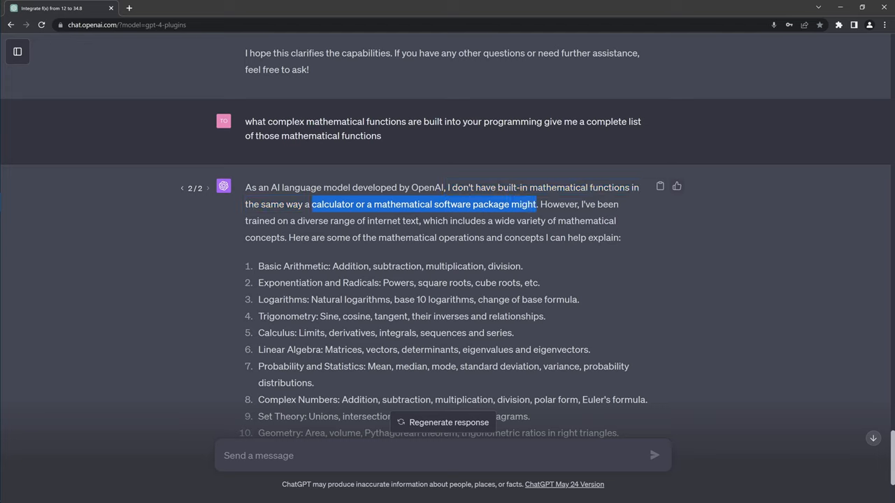
{"action": "left_click_drag", "start_coordinate": [580, 204], "coordinate": [354, 221]}
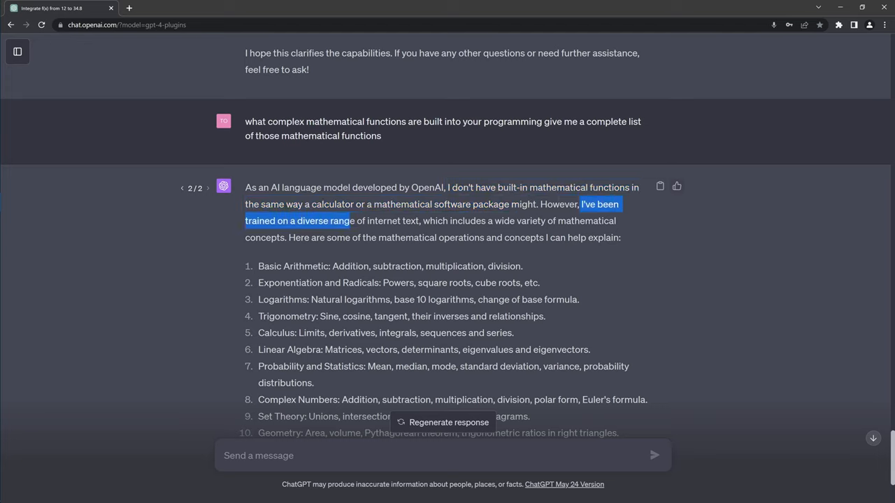
{"action": "left_click_drag", "start_coordinate": [353, 221], "coordinate": [420, 221]}
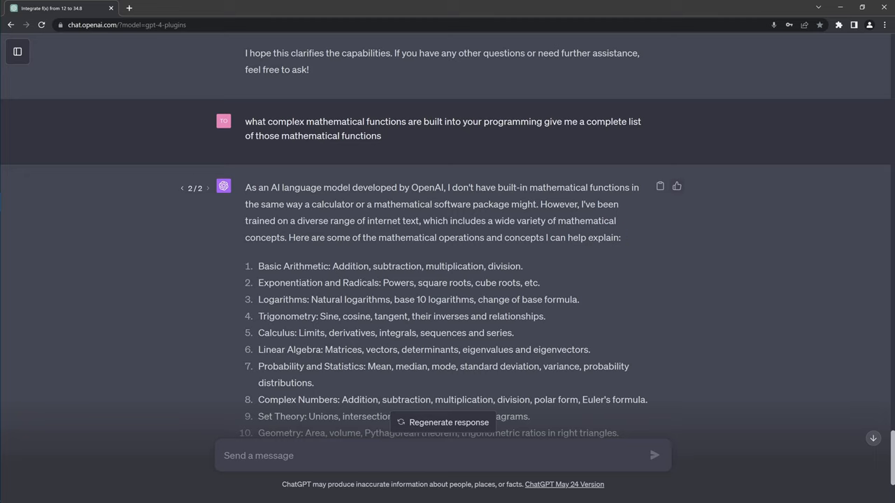
{"action": "left_click_drag", "start_coordinate": [300, 266], "coordinate": [521, 267]}
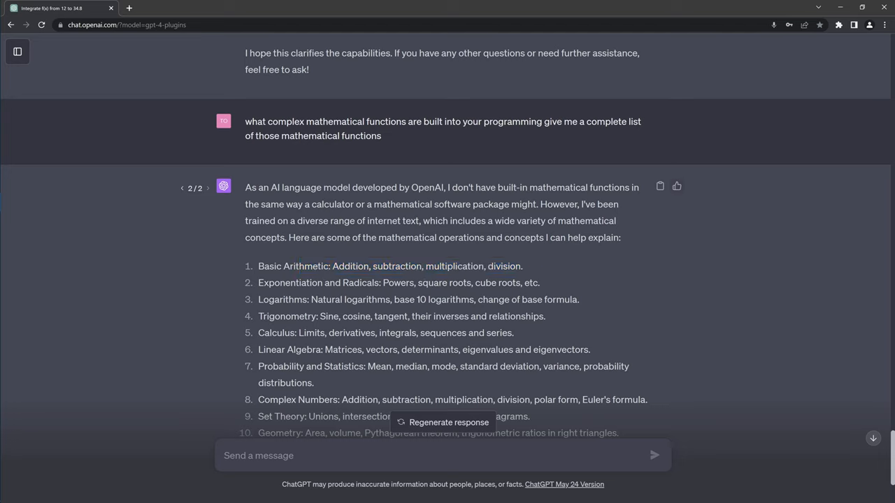
{"action": "left_click_drag", "start_coordinate": [309, 299], "coordinate": [428, 299]}
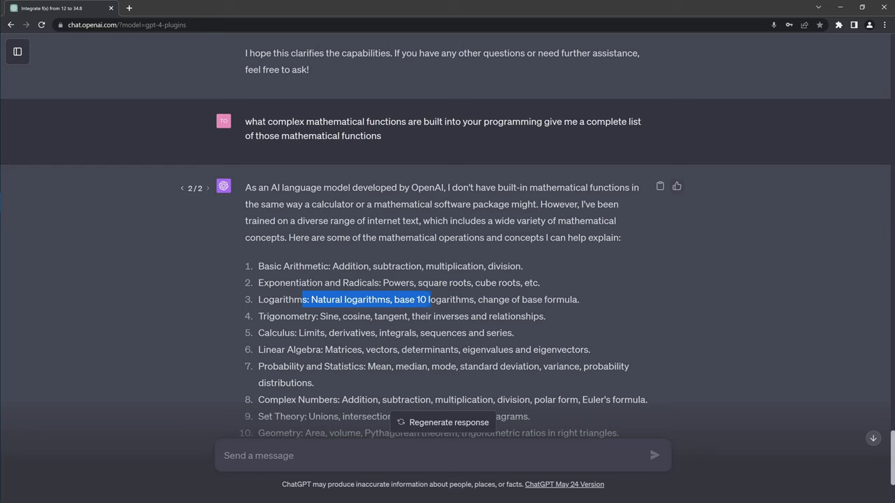
Highlight the Calculus, Linear Algebra, Statistics, Set Theory, and Geometry entries, then the 'Please note' opening.
{"action": "scroll", "scroll_direction": "down", "scroll_amount": 3}
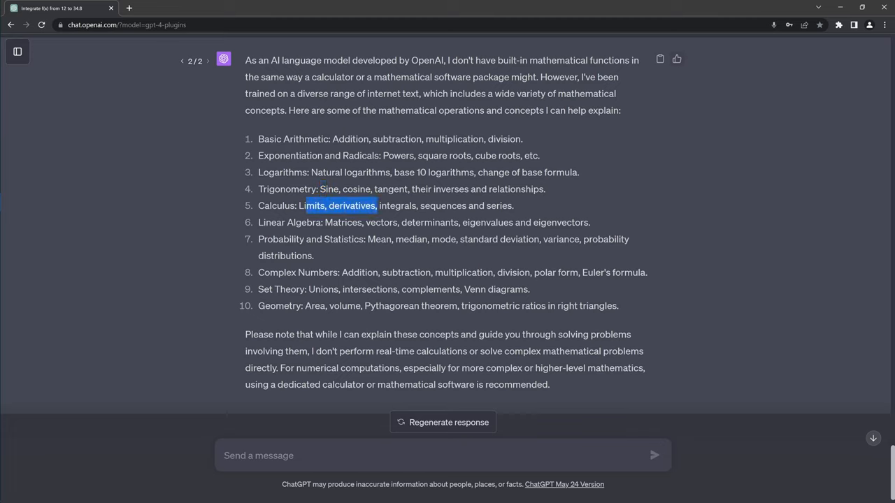
{"action": "left_click_drag", "start_coordinate": [376, 205], "coordinate": [514, 205]}
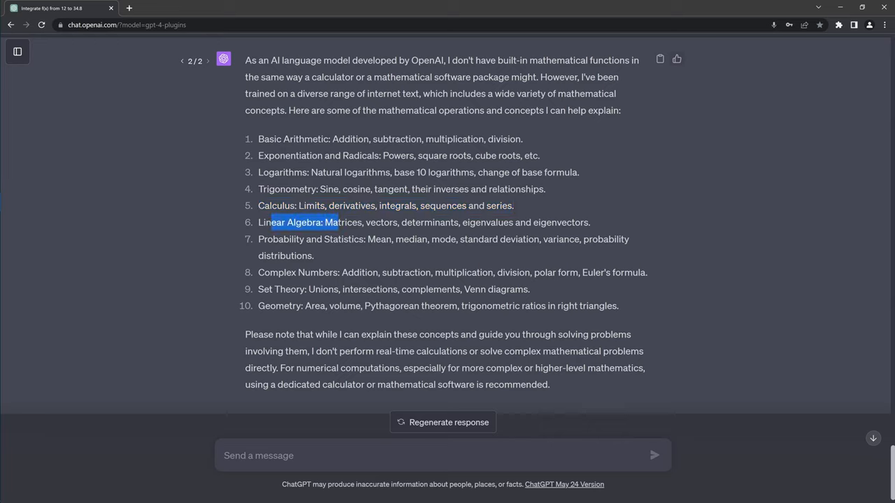
{"action": "left_click_drag", "start_coordinate": [338, 223], "coordinate": [462, 223]}
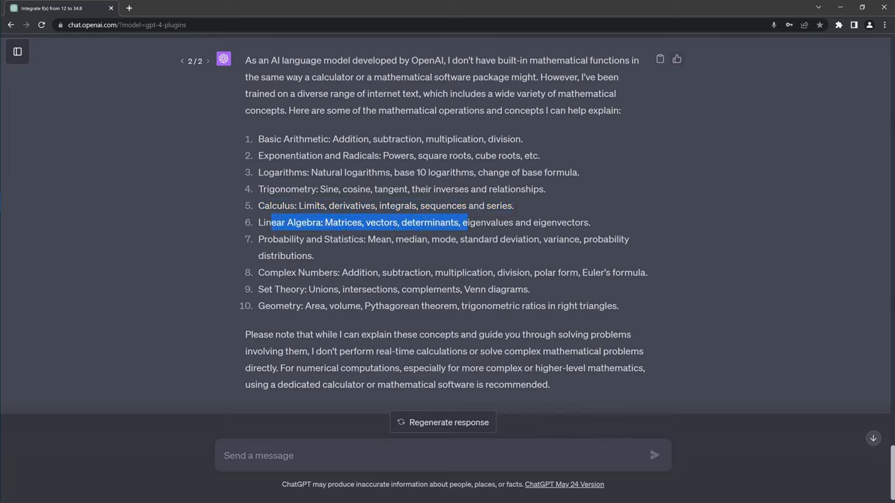
{"action": "left_click_drag", "start_coordinate": [465, 223], "coordinate": [590, 223]}
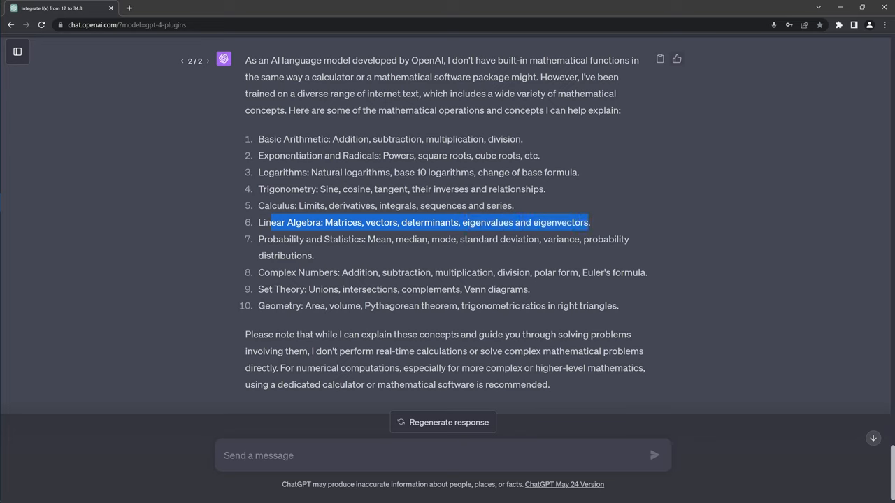
{"action": "left_click", "coordinate": [293, 239]}
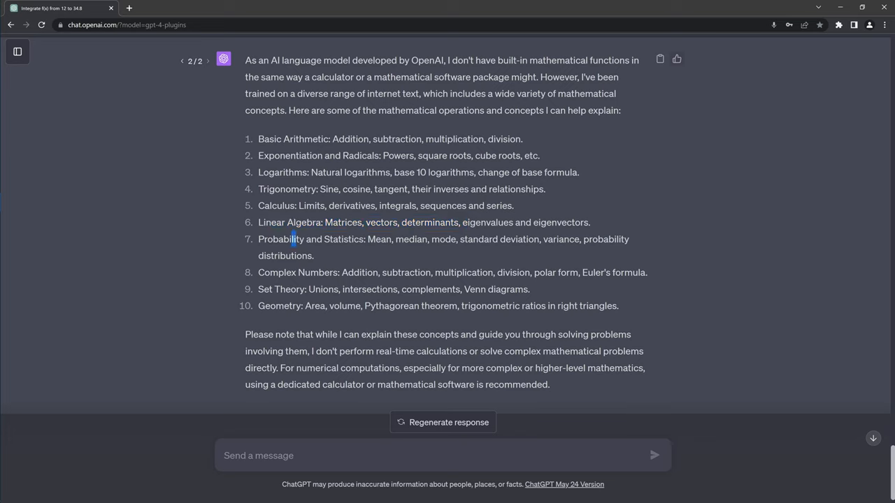
{"action": "left_click_drag", "start_coordinate": [292, 240], "coordinate": [581, 239]}
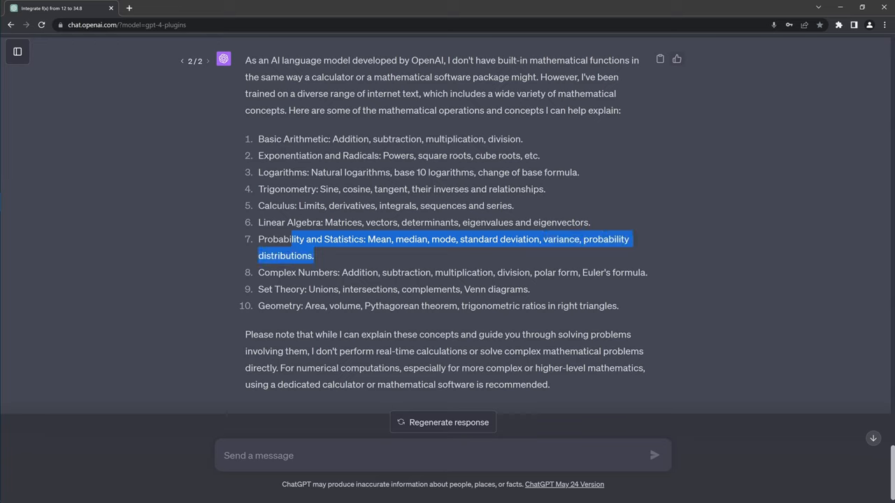
{"action": "left_click_drag", "start_coordinate": [295, 239], "coordinate": [626, 272]}
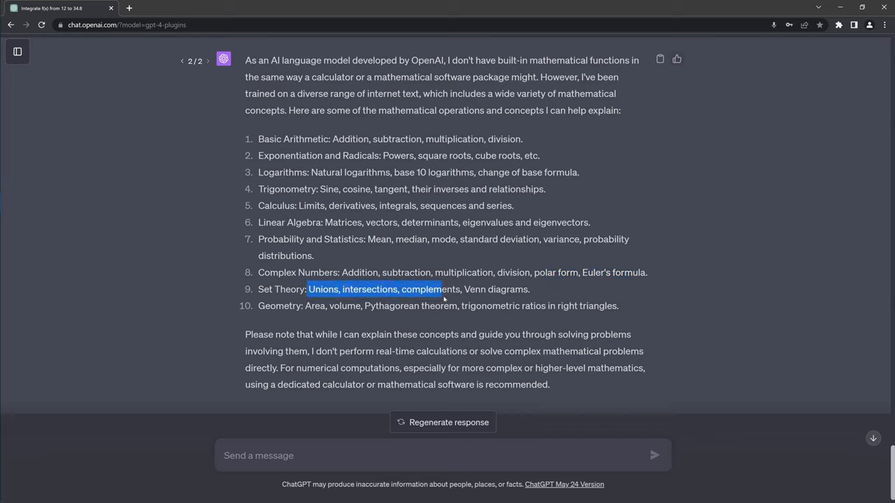
{"action": "left_click_drag", "start_coordinate": [444, 289], "coordinate": [530, 290]}
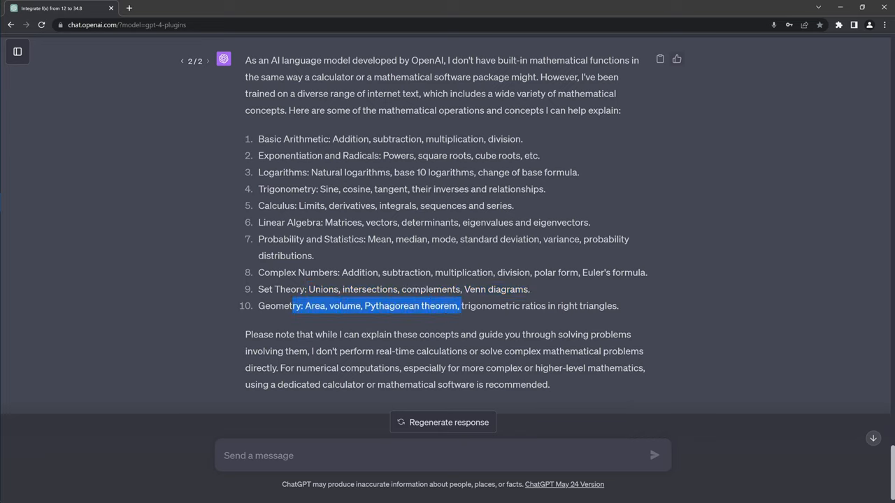
{"action": "left_click_drag", "start_coordinate": [460, 306], "coordinate": [619, 305]}
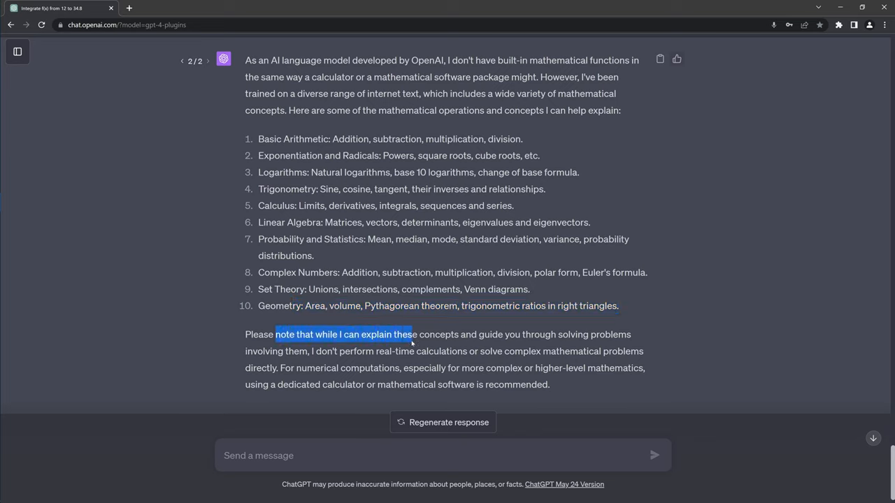
Highlight the disclaimer through 'real-time calculations', then clear it and select 'dedicated calculator'.
{"action": "left_click_drag", "start_coordinate": [412, 334], "coordinate": [642, 335]}
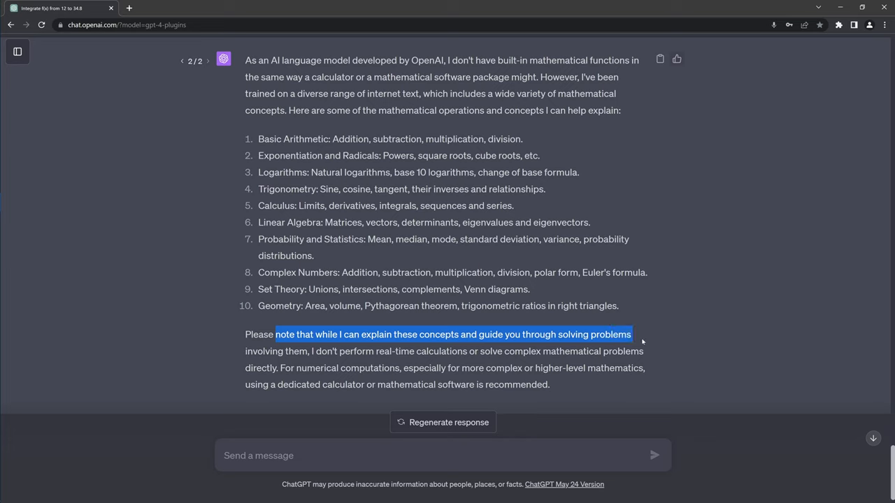
{"action": "left_click_drag", "start_coordinate": [632, 334], "coordinate": [307, 351]}
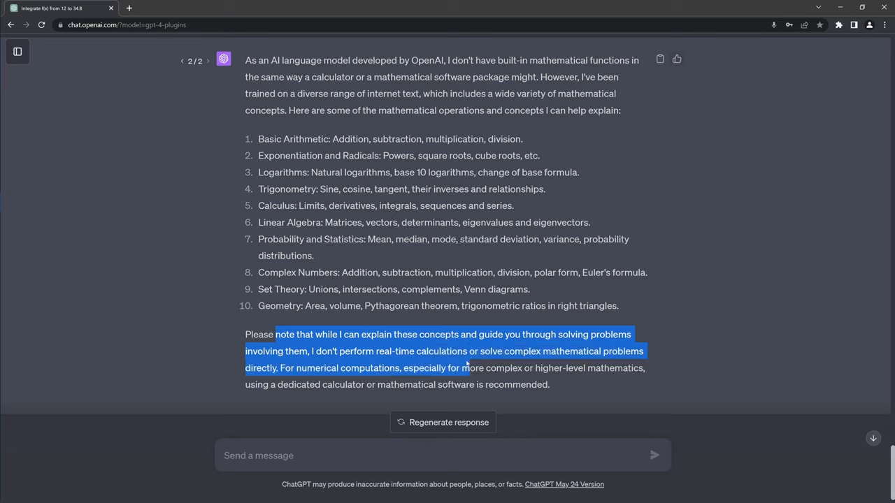
{"action": "left_click_drag", "start_coordinate": [462, 369], "coordinate": [467, 352]}
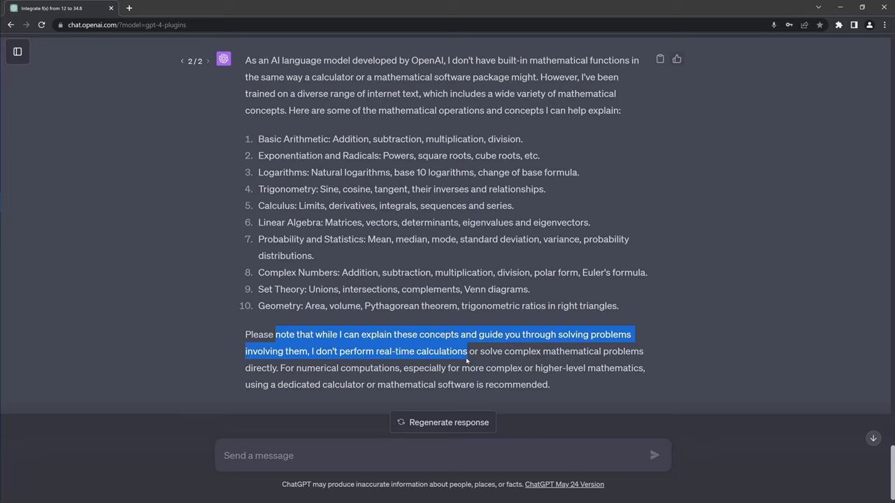
{"action": "left_click", "coordinate": [465, 351]}
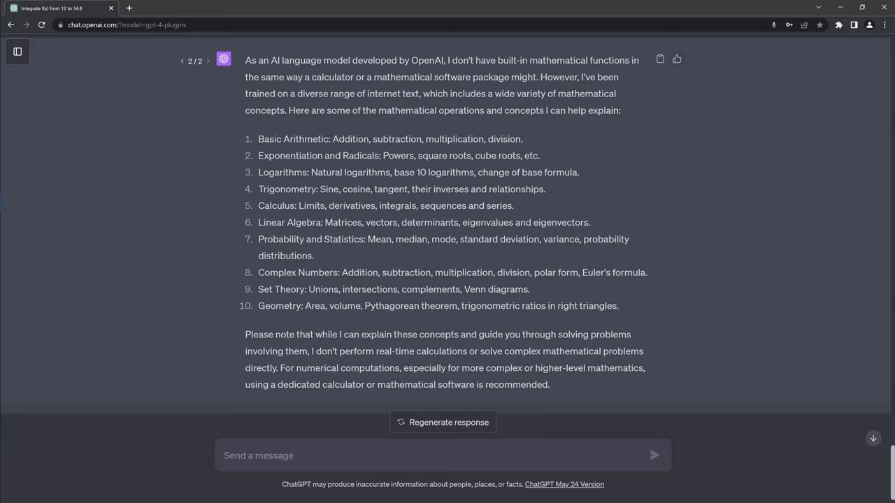
{"action": "double_click", "coordinate": [293, 351]}
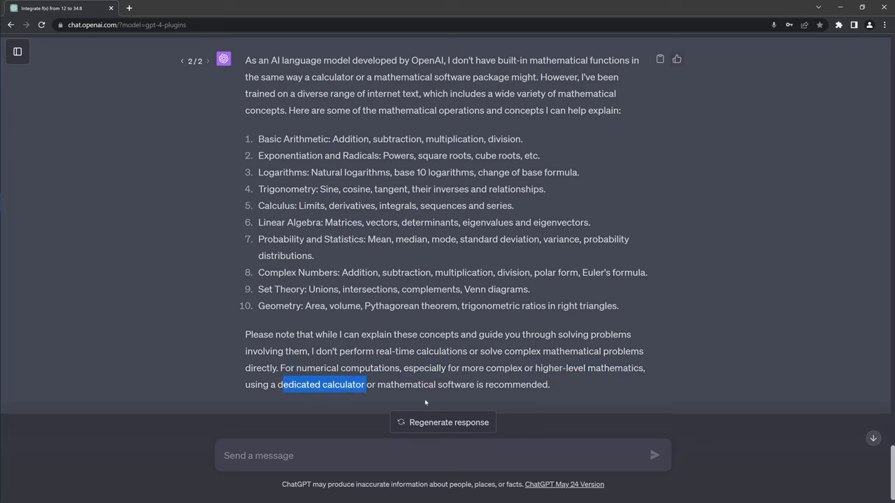
{"action": "mouse_move", "coordinate": [635, 386]}
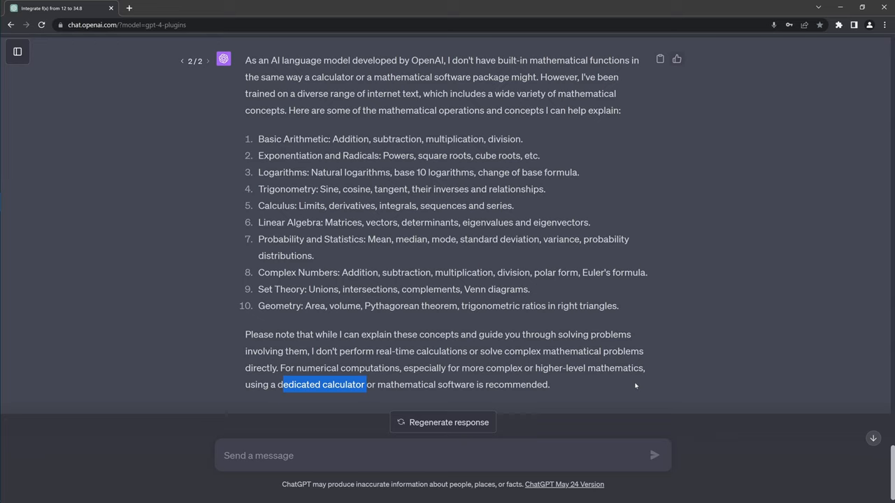
{"action": "mouse_move", "coordinate": [443, 302]}
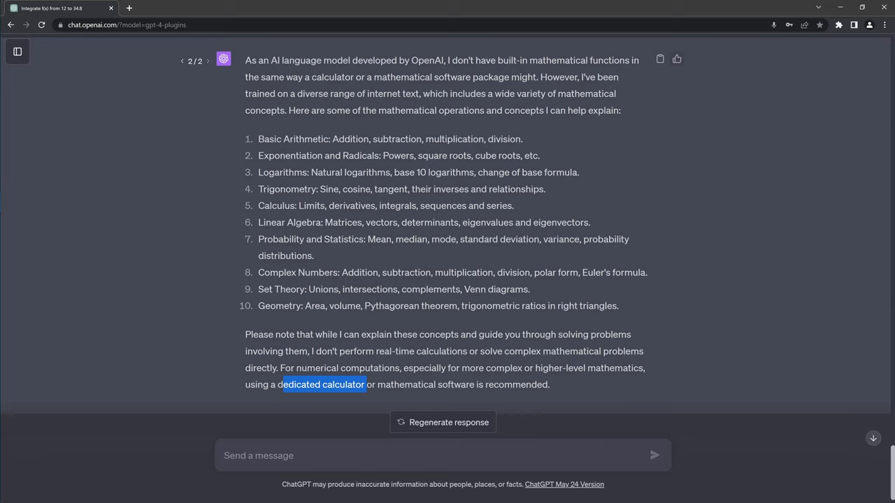
{"action": "mouse_move", "coordinate": [253, 123]}
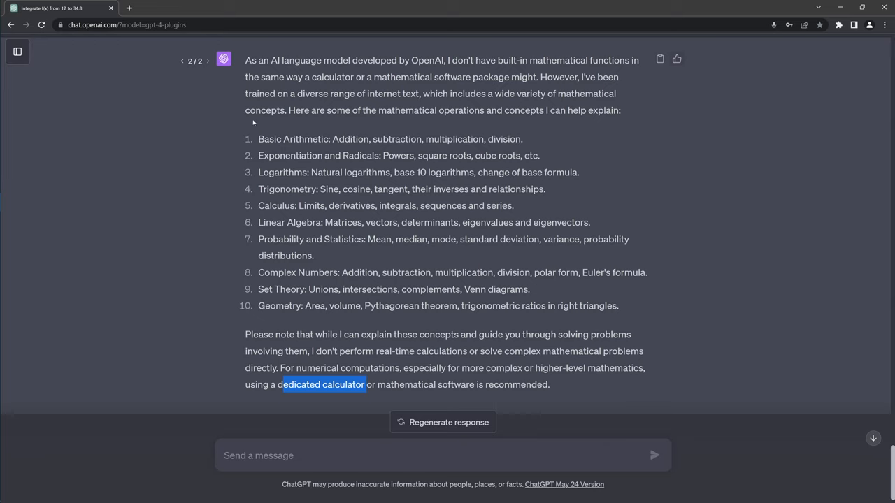
{"action": "mouse_move", "coordinate": [265, 134]}
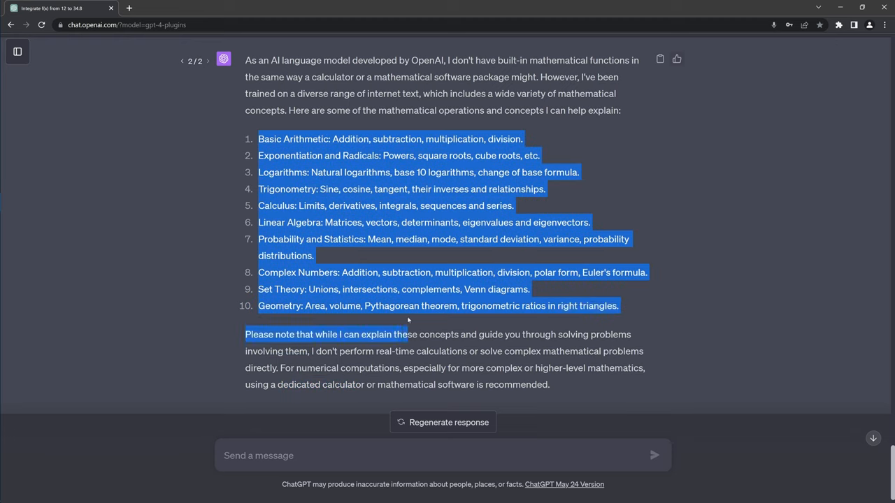
Highlight list entries Logarithms through Set Theory, then the dedicated calculator recommendation paragraph.
{"action": "left_click_drag", "start_coordinate": [409, 320], "coordinate": [631, 309]}
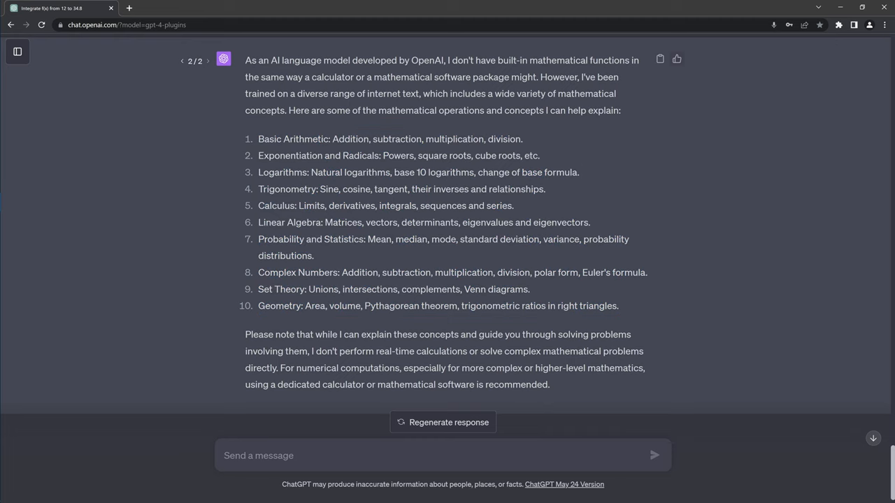
{"action": "left_click_drag", "start_coordinate": [368, 239], "coordinate": [313, 256]}
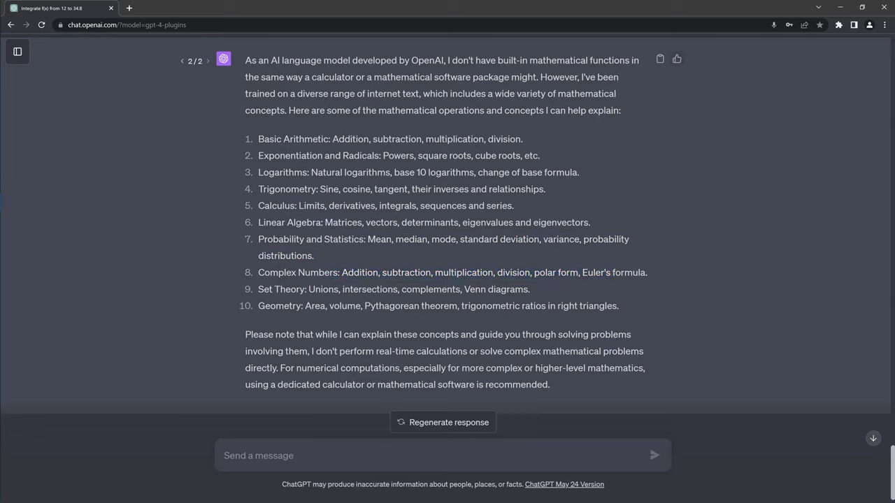
{"action": "left_click_drag", "start_coordinate": [258, 239], "coordinate": [529, 290]}
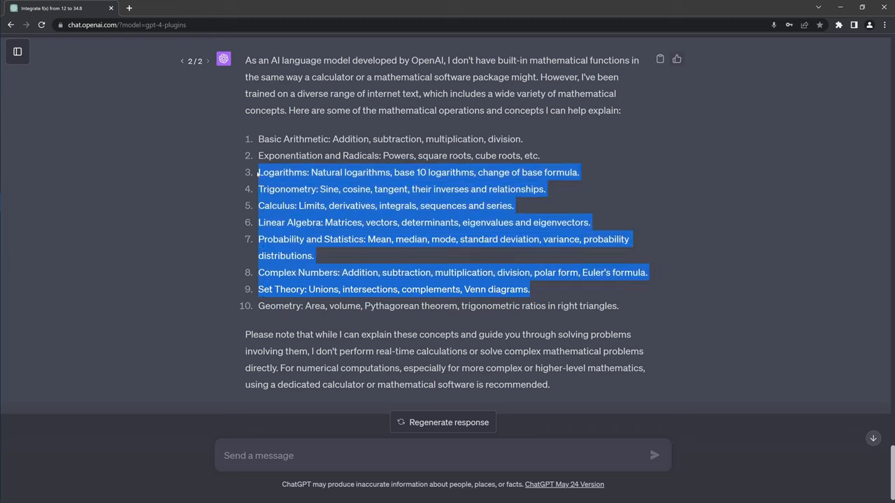
{"action": "left_click", "coordinate": [255, 138]}
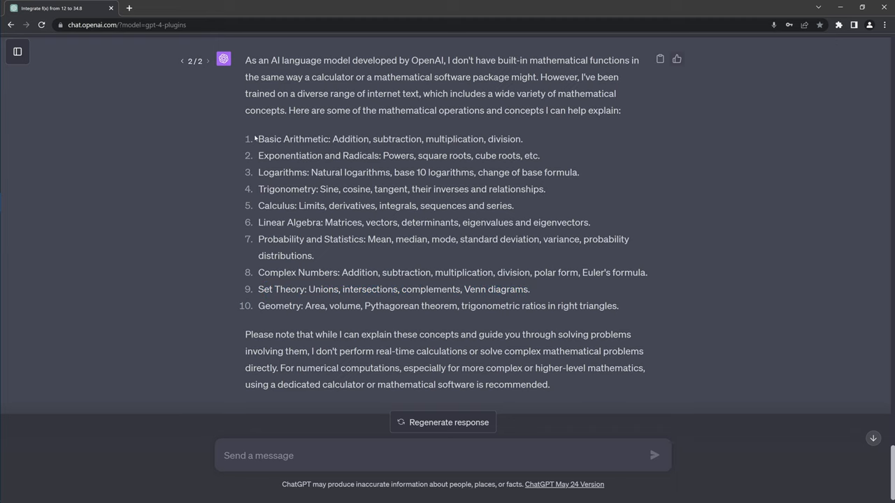
{"action": "left_click_drag", "start_coordinate": [258, 138], "coordinate": [556, 306]}
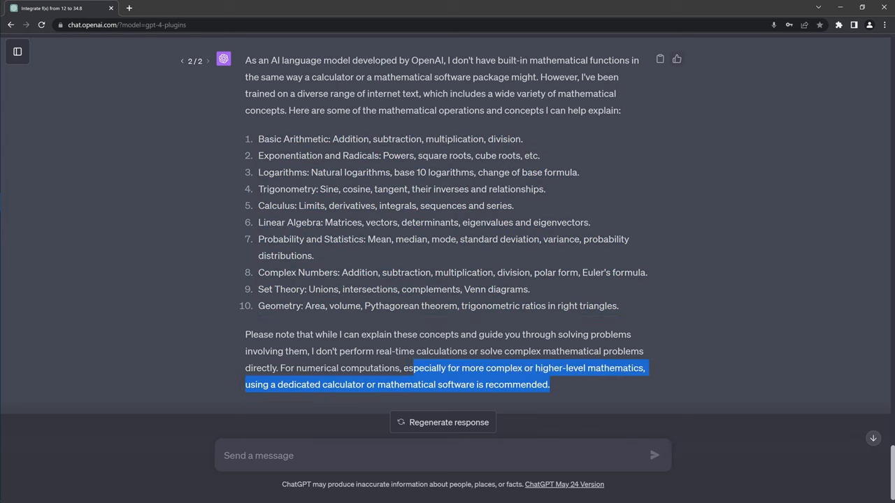
Select the numbered list from Basic Arithmetic through Geometry.
{"action": "left_click_drag", "start_coordinate": [412, 368], "coordinate": [244, 335]}
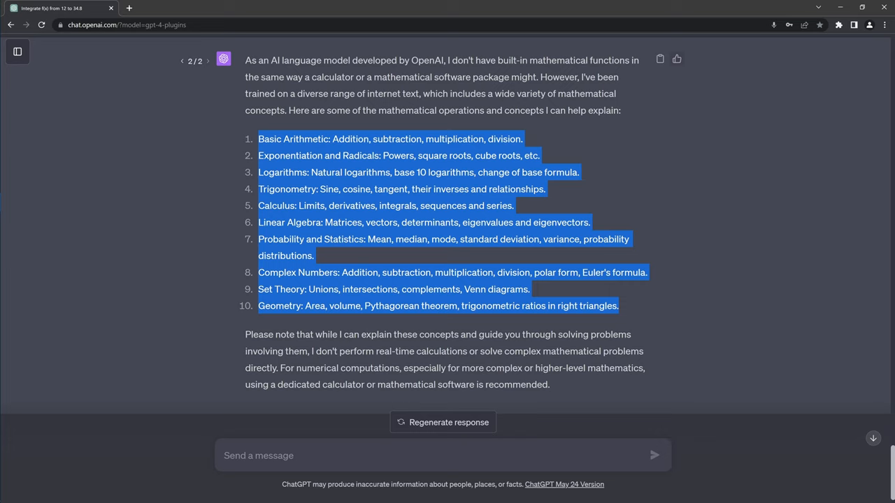
{"action": "mouse_move", "coordinate": [530, 140]}
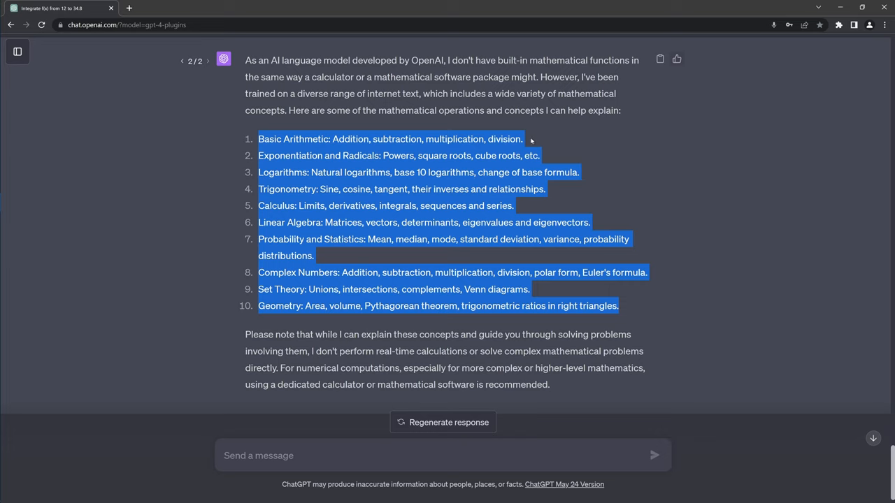